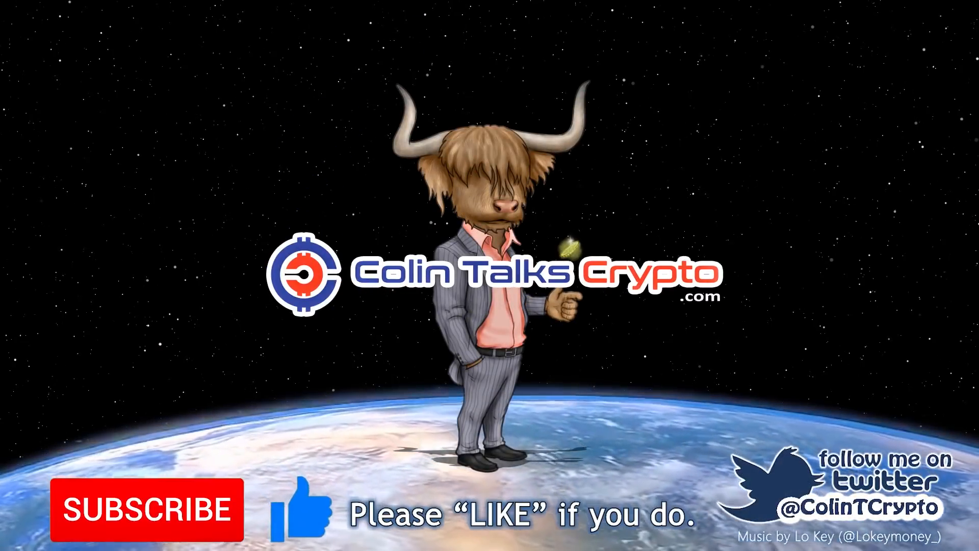
Step: Read the Key-Value Store spec's summary and motivation, clearing the summary paragraph highlight
{"action": "left_click", "coordinate": [144, 508]}
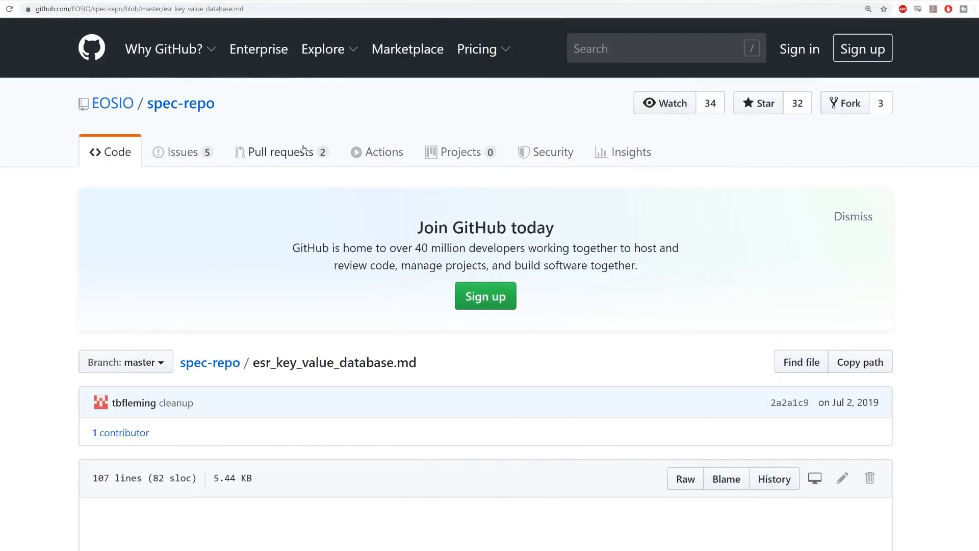
{"action": "mouse_move", "coordinate": [115, 103]}
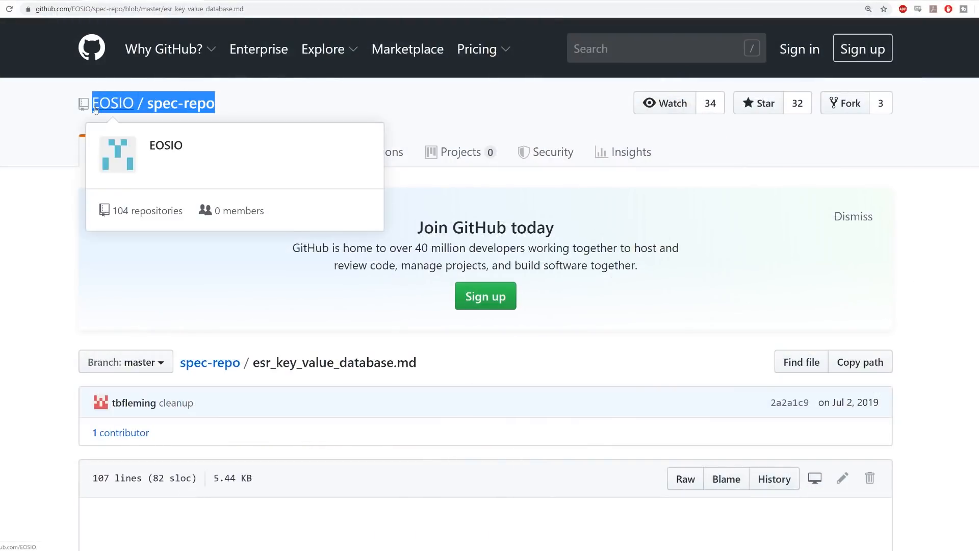
{"action": "mouse_move", "coordinate": [247, 136]}
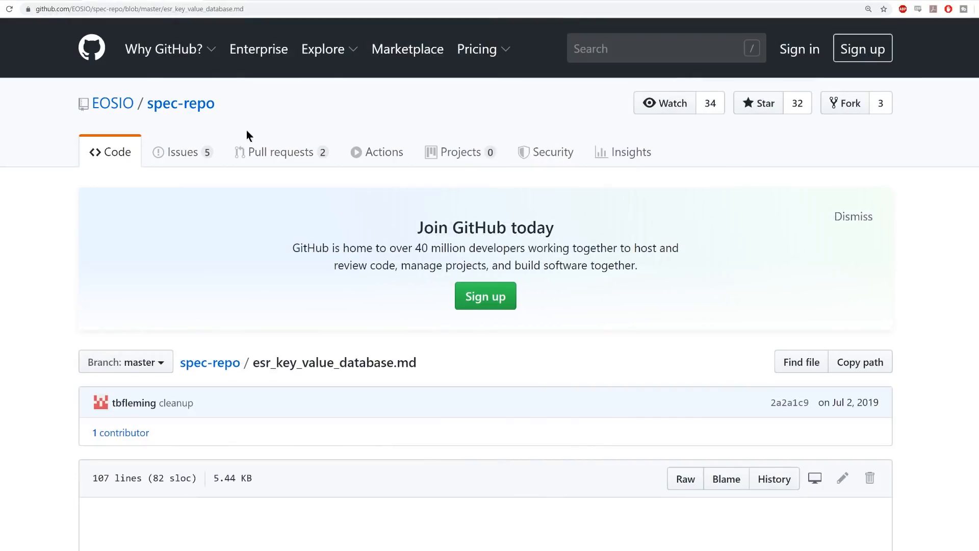
{"action": "scroll", "scroll_direction": "down", "scroll_amount": 3}
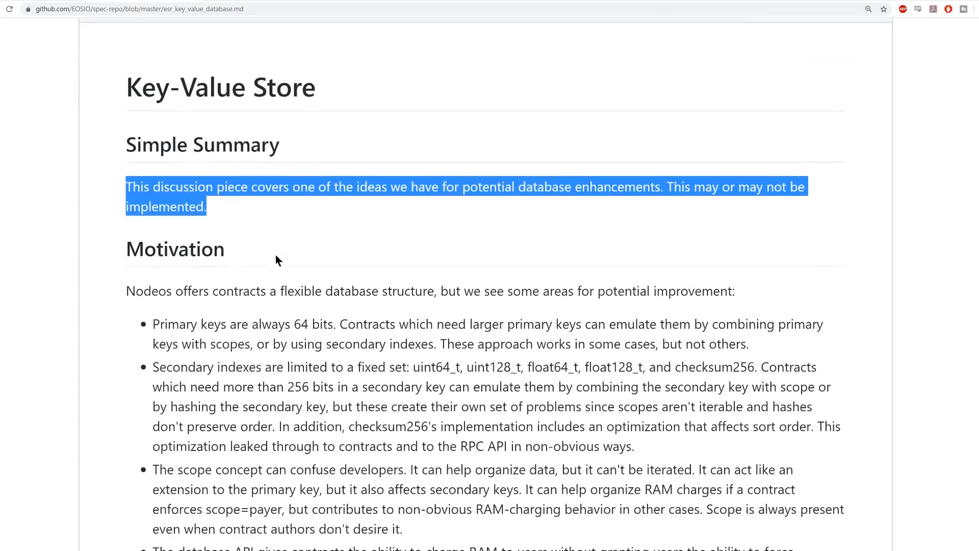
{"action": "left_click", "coordinate": [278, 260]}
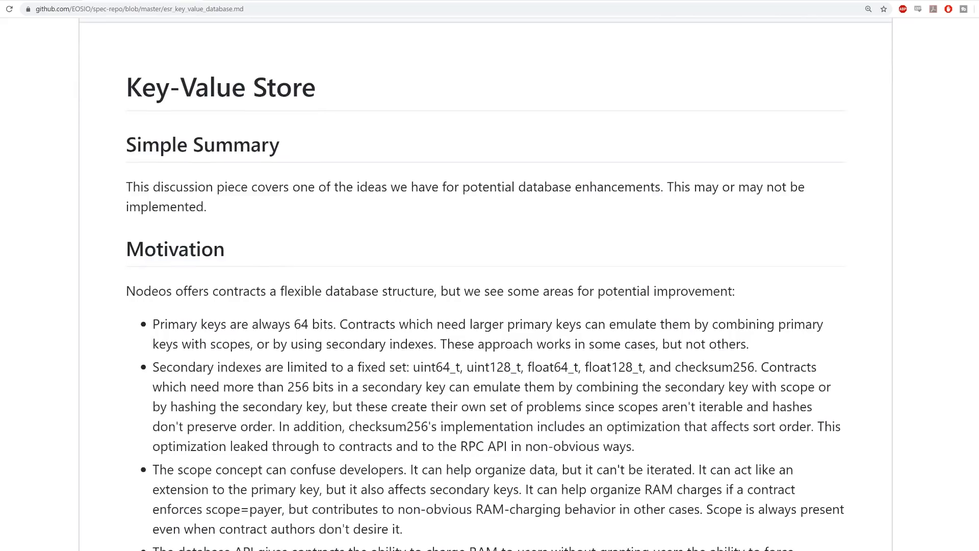
{"action": "scroll", "scroll_direction": "down", "scroll_amount": 3}
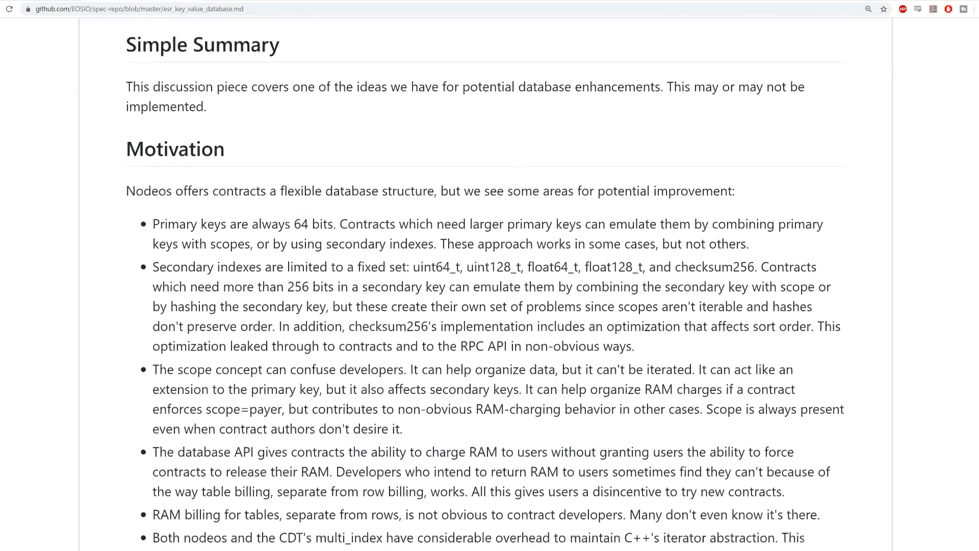
{"action": "scroll", "scroll_direction": "down", "scroll_amount": 3}
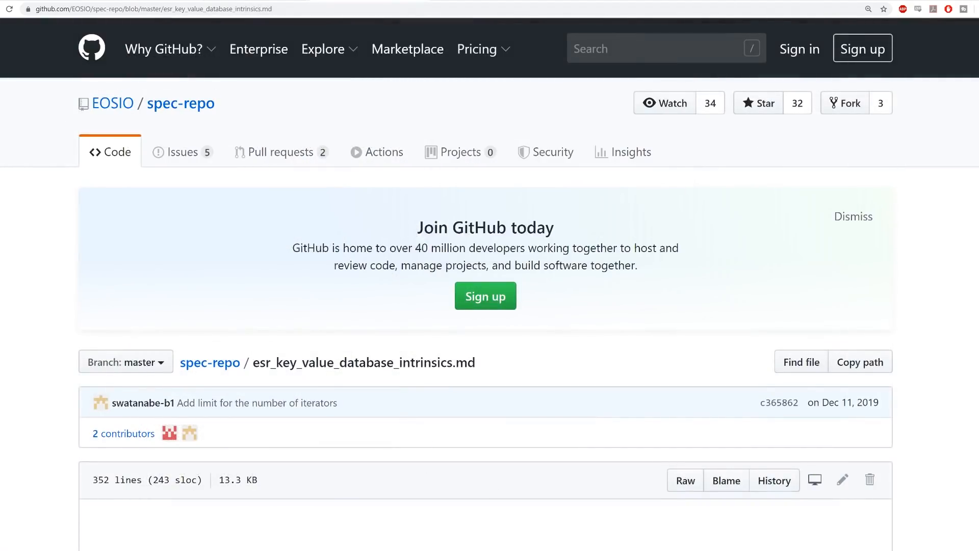
Step: Highlight the new DISK resource sentence and read through database IDs and iterator intrinsics
{"action": "scroll", "scroll_direction": "down", "scroll_amount": 3}
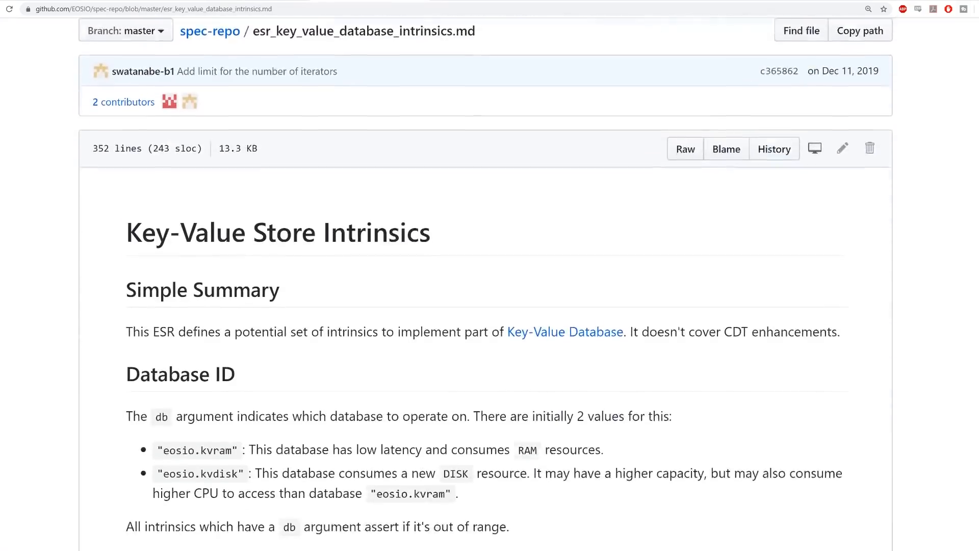
{"action": "scroll", "scroll_direction": "down", "scroll_amount": 3}
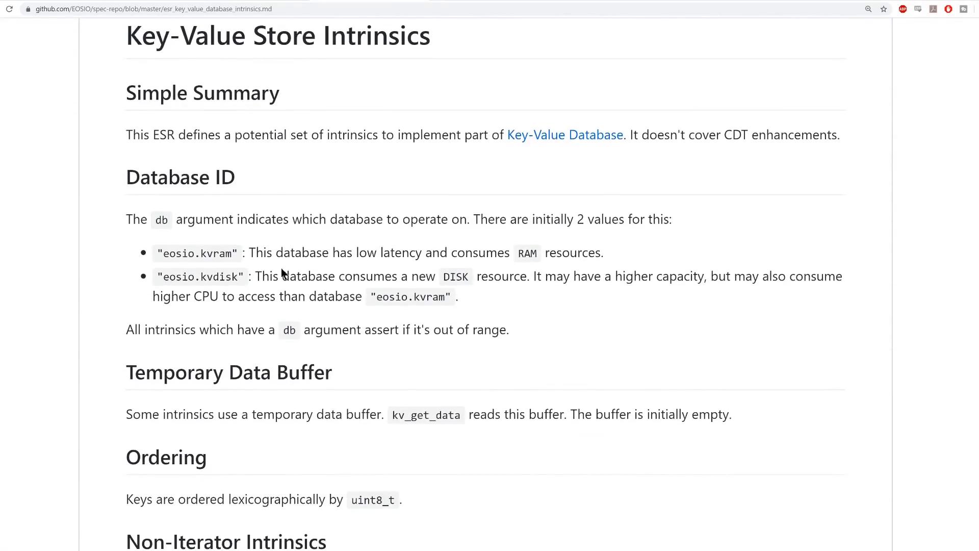
{"action": "double_click", "coordinate": [224, 276]}
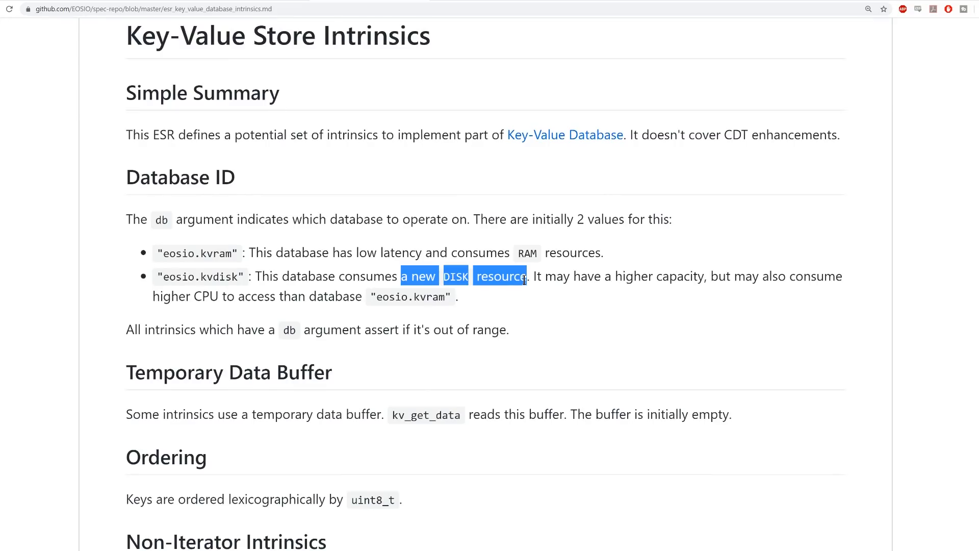
{"action": "mouse_move", "coordinate": [484, 301]}
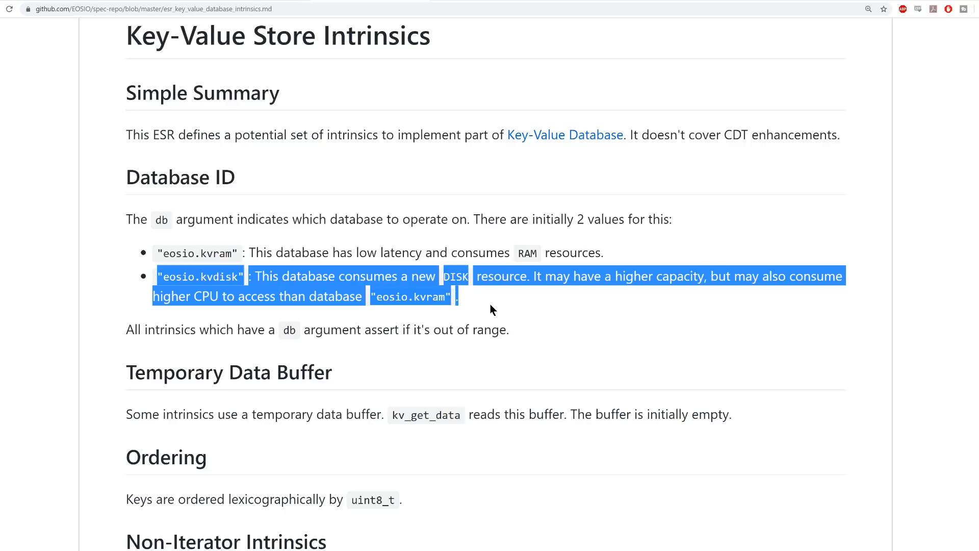
{"action": "mouse_move", "coordinate": [491, 304]}
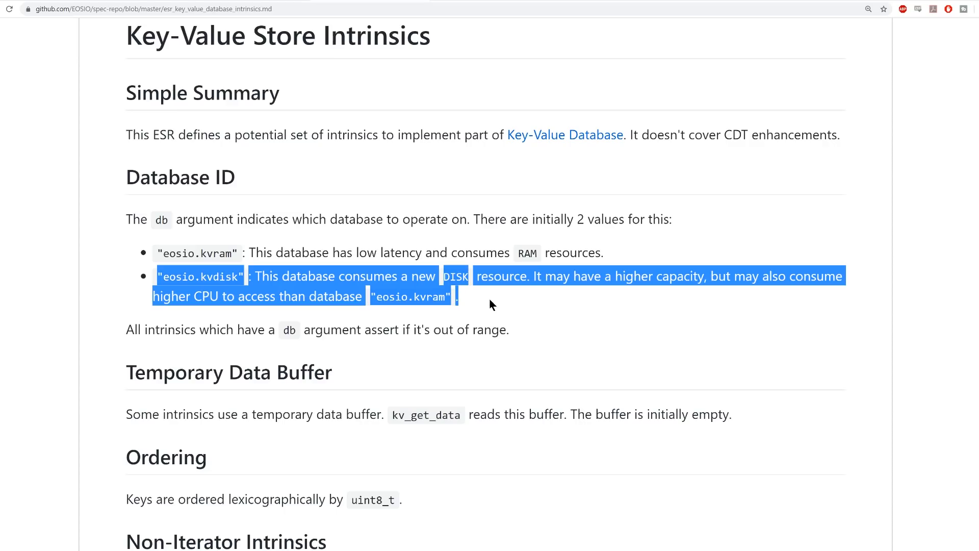
{"action": "mouse_move", "coordinate": [483, 301]}
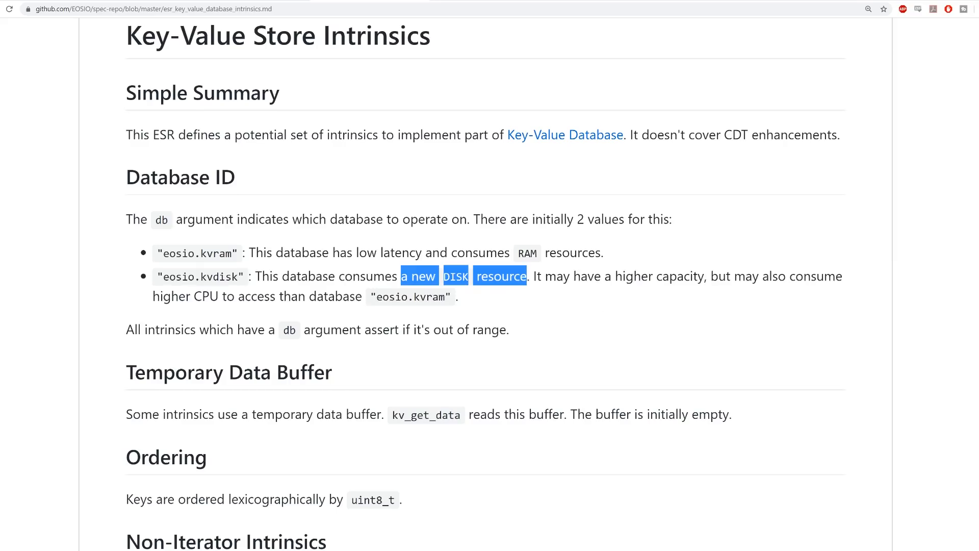
{"action": "scroll", "scroll_direction": "down", "scroll_amount": 3}
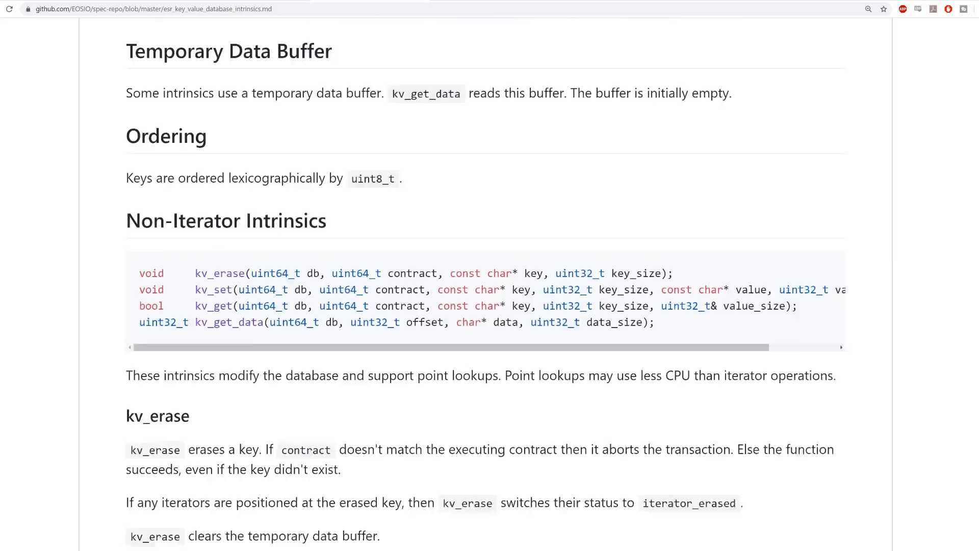
{"action": "scroll", "scroll_direction": "down", "scroll_amount": 3}
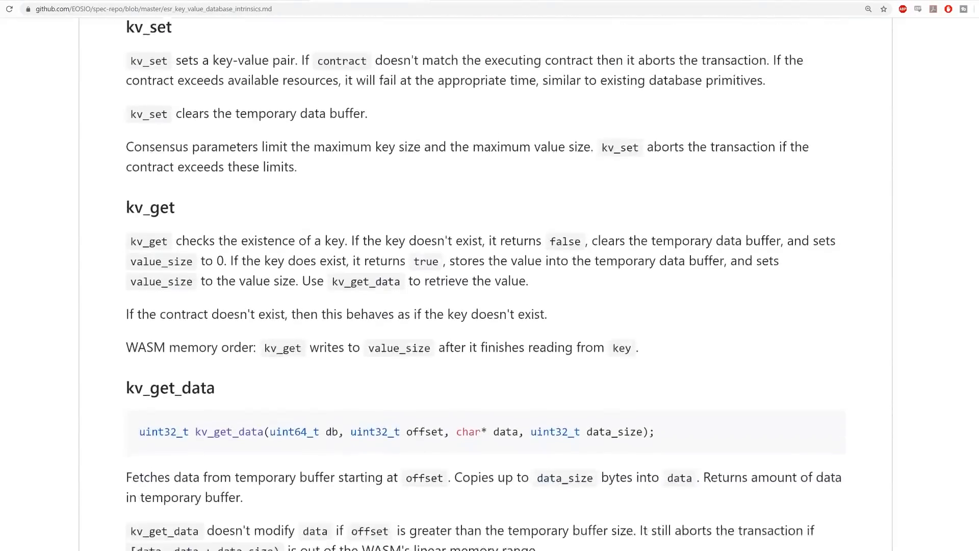
{"action": "scroll", "scroll_direction": "down", "scroll_amount": 3}
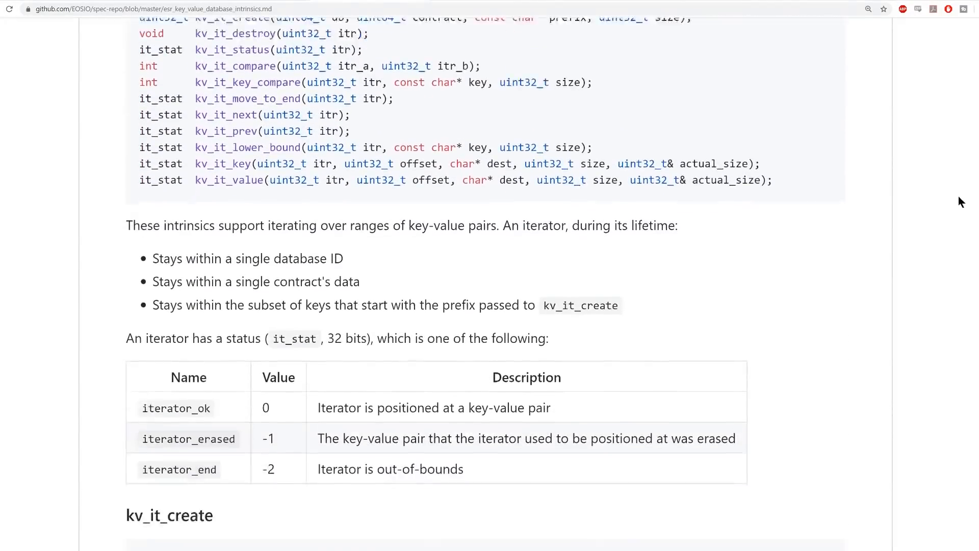
{"action": "scroll", "scroll_direction": "down", "scroll_amount": 3}
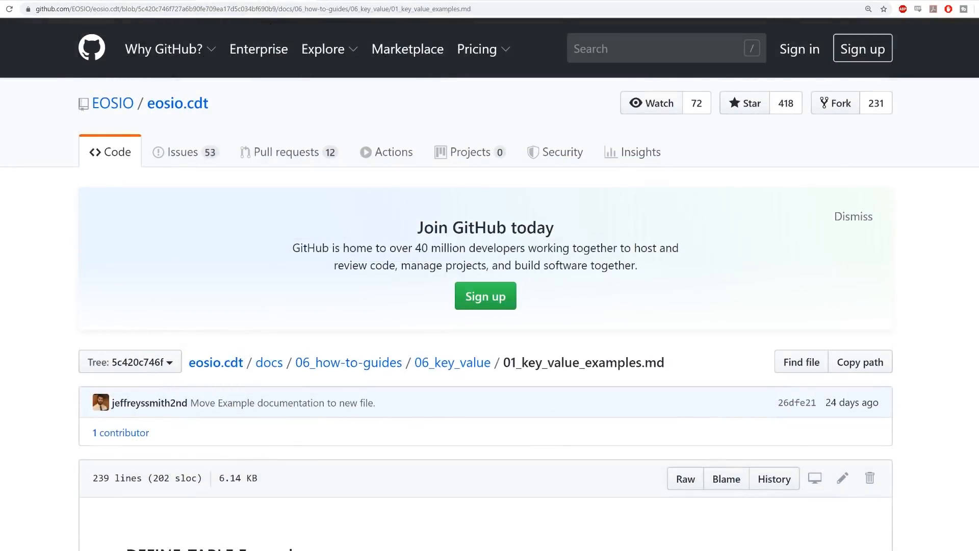
Step: Review the DEFINE_TABLE, make_insensitive and kv_table examples, highlighting 'Example' in the kv_table heading
{"action": "scroll", "scroll_direction": "down", "scroll_amount": 3}
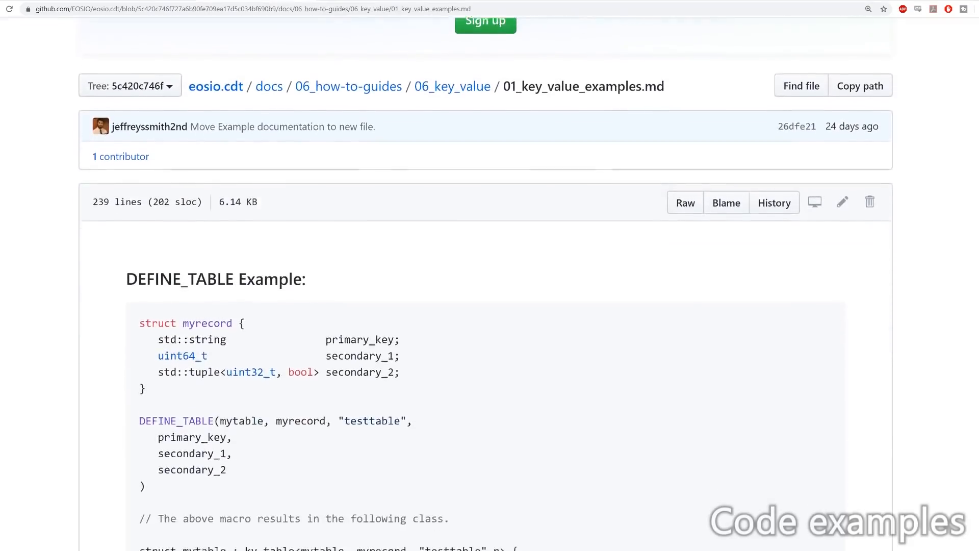
{"action": "scroll", "scroll_direction": "down", "scroll_amount": 3}
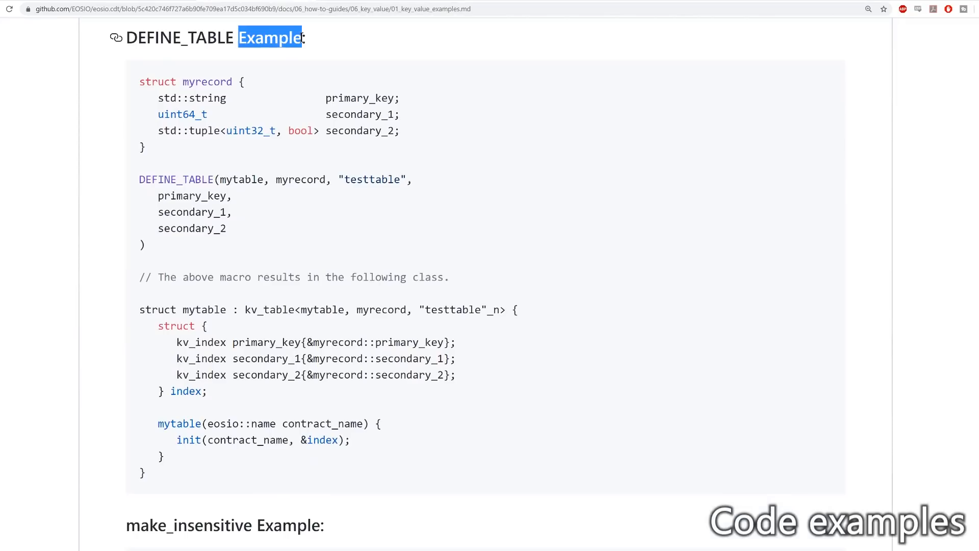
{"action": "mouse_move", "coordinate": [323, 62]}
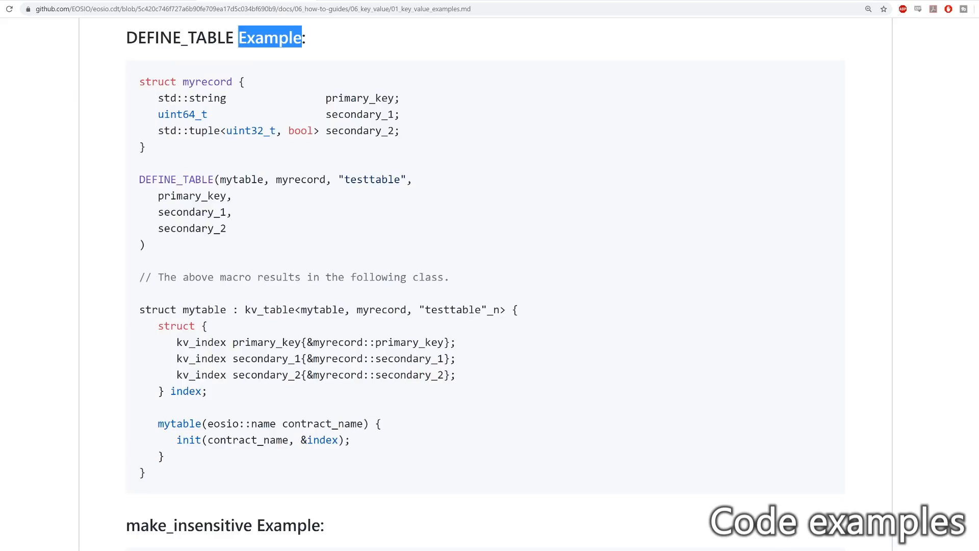
{"action": "scroll", "scroll_direction": "down", "scroll_amount": 3}
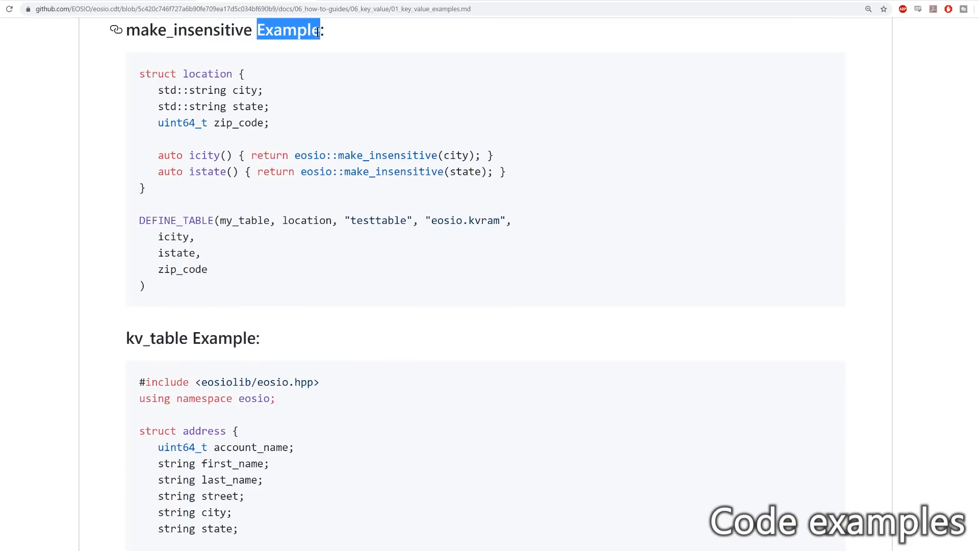
{"action": "scroll", "scroll_direction": "down", "scroll_amount": 3}
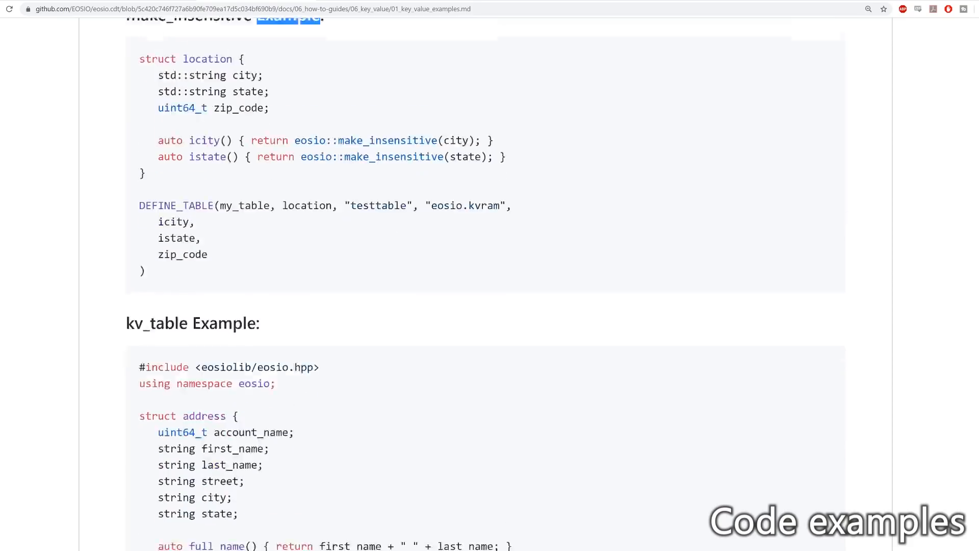
{"action": "scroll", "scroll_direction": "down", "scroll_amount": 3}
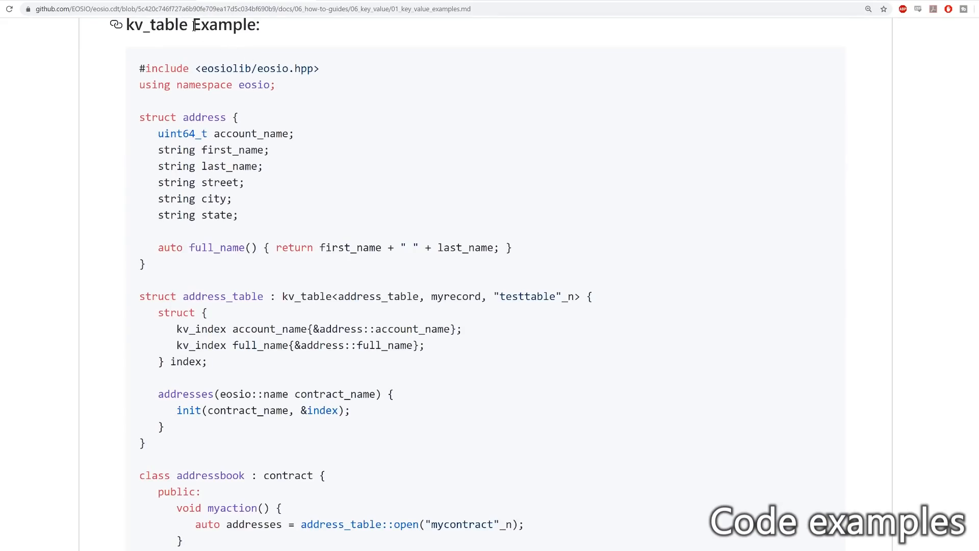
{"action": "double_click", "coordinate": [224, 25]}
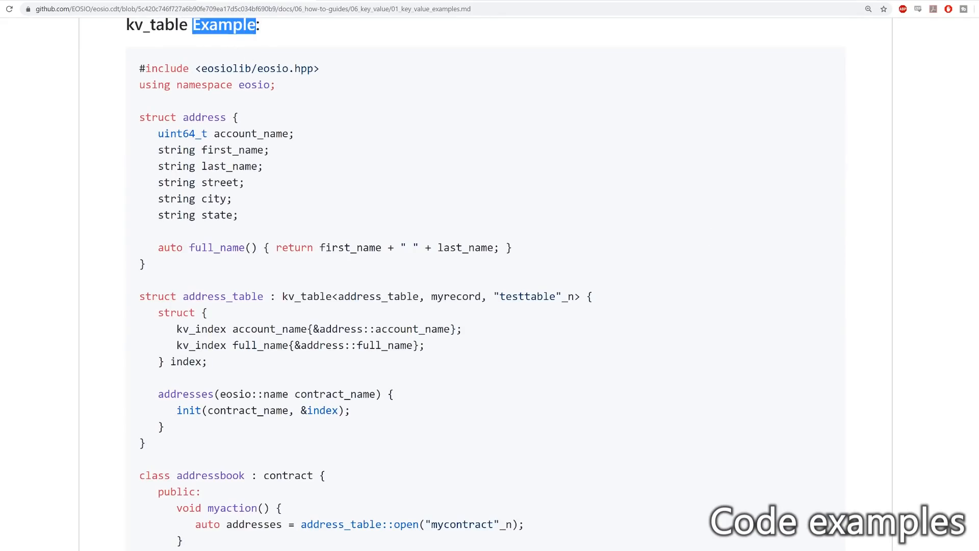
{"action": "scroll", "scroll_direction": "down", "scroll_amount": 3}
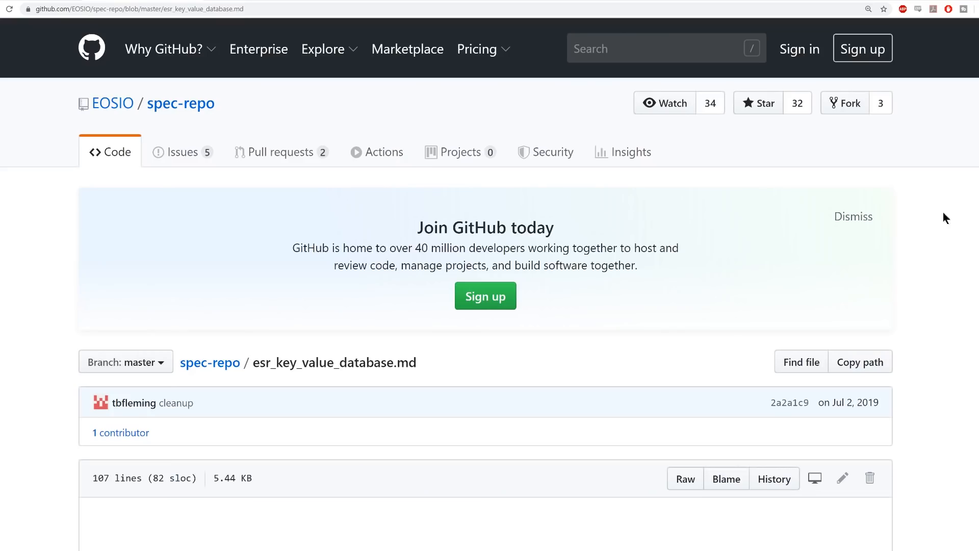
{"action": "mouse_move", "coordinate": [265, 122]}
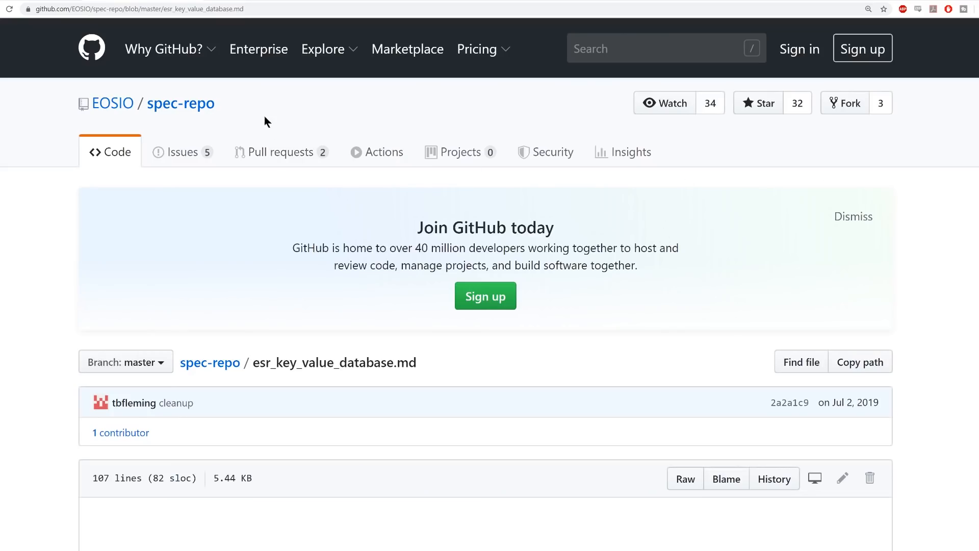
{"action": "mouse_move", "coordinate": [112, 103]}
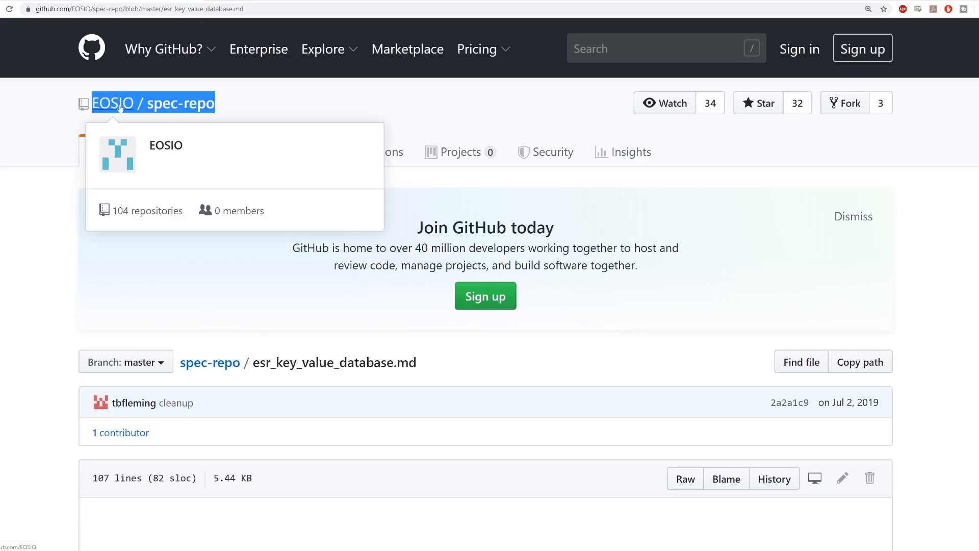
{"action": "mouse_move", "coordinate": [250, 220]}
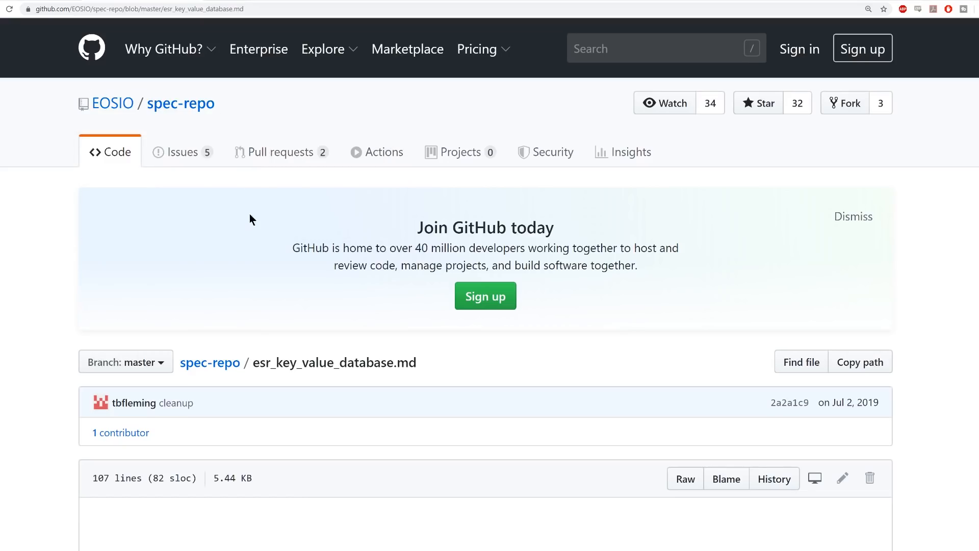
Step: Reread the Key-Value Store Simple Summary and motivation, clearing the summary sentence highlight
{"action": "scroll", "scroll_direction": "down", "scroll_amount": 3}
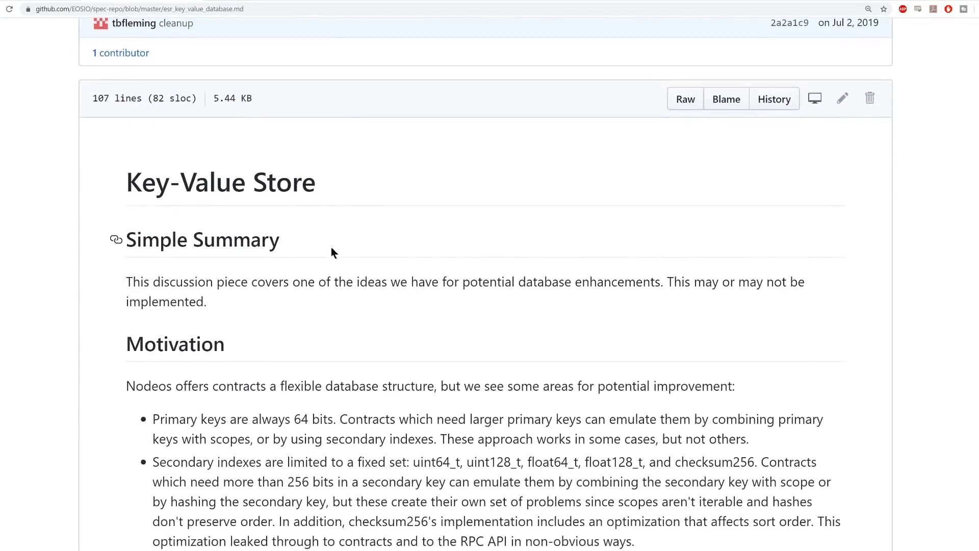
{"action": "scroll", "scroll_direction": "up", "scroll_amount": 3}
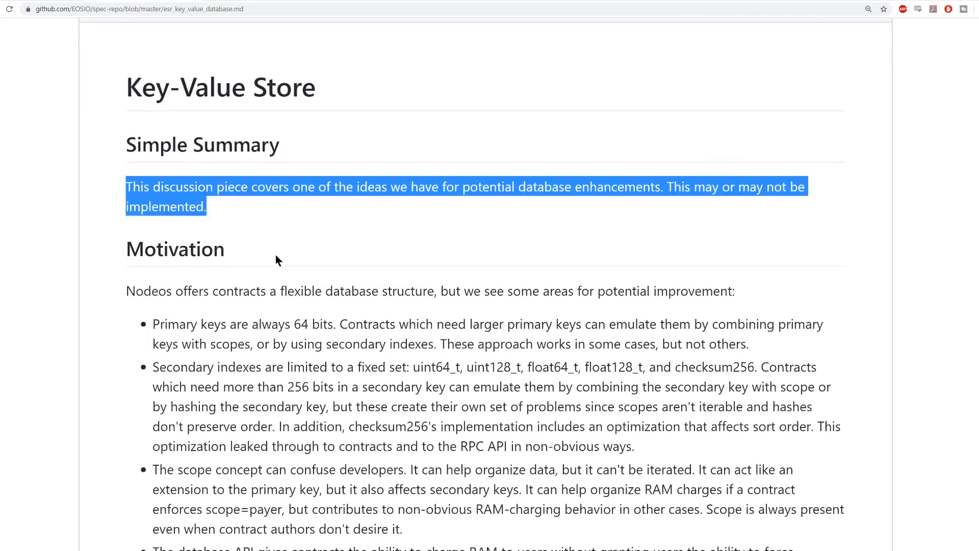
{"action": "left_click", "coordinate": [277, 261]}
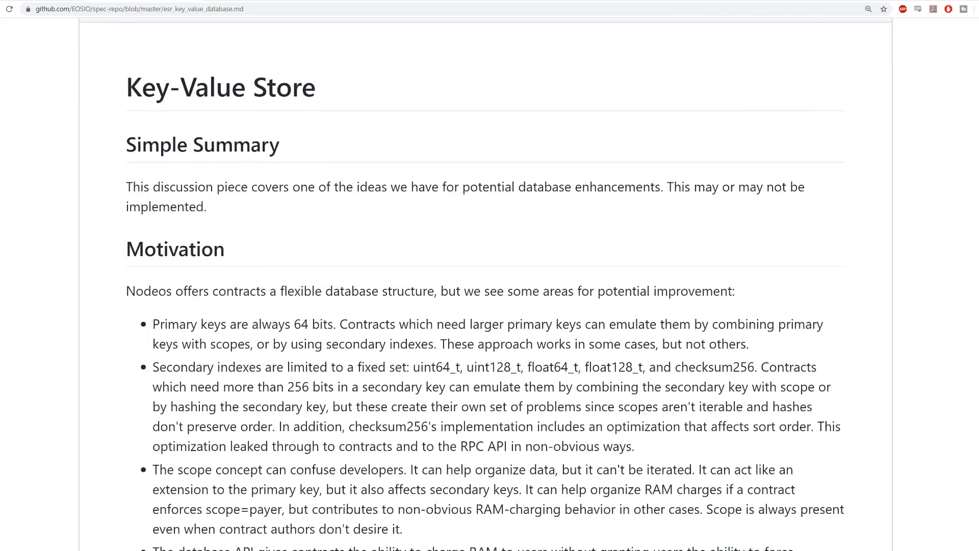
{"action": "scroll", "scroll_direction": "down", "scroll_amount": 3}
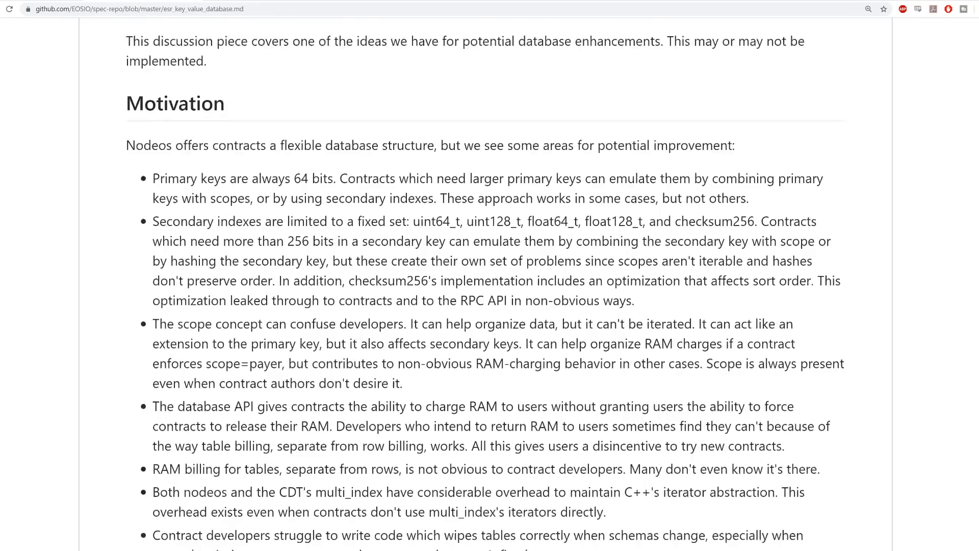
{"action": "scroll", "scroll_direction": "down", "scroll_amount": 3}
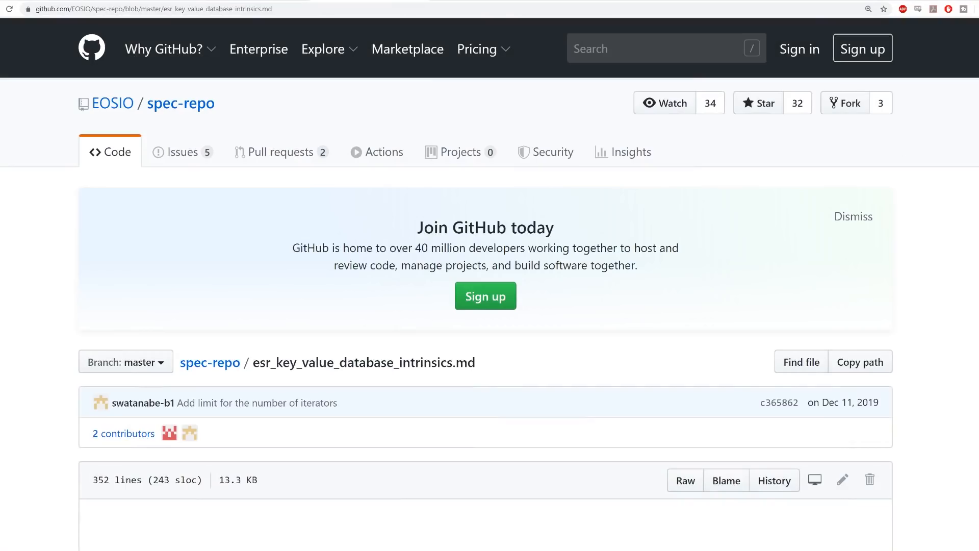
Step: Highlight the eosio.kvdisk bullet, then narrow it to 'a new DISK resource'
{"action": "scroll", "scroll_direction": "down", "scroll_amount": 3}
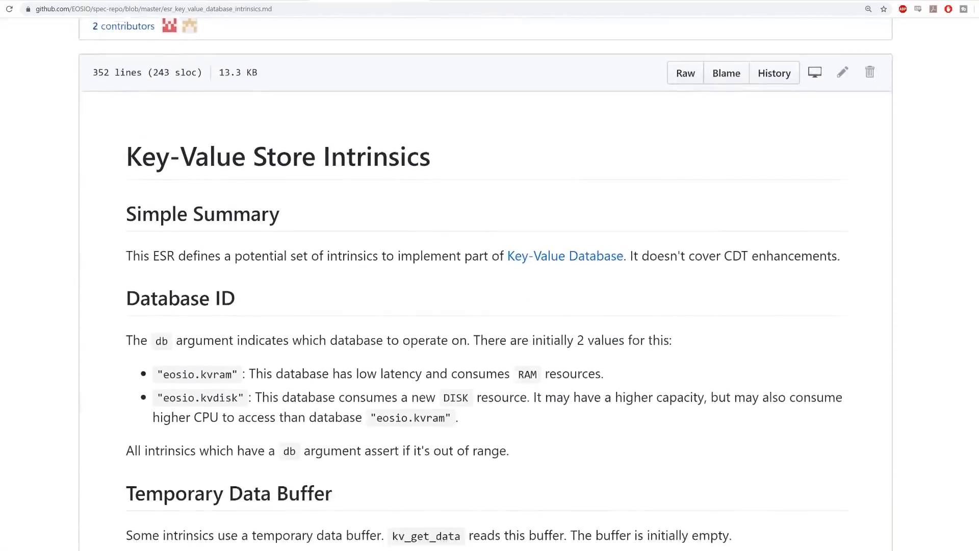
{"action": "scroll", "scroll_direction": "down", "scroll_amount": 3}
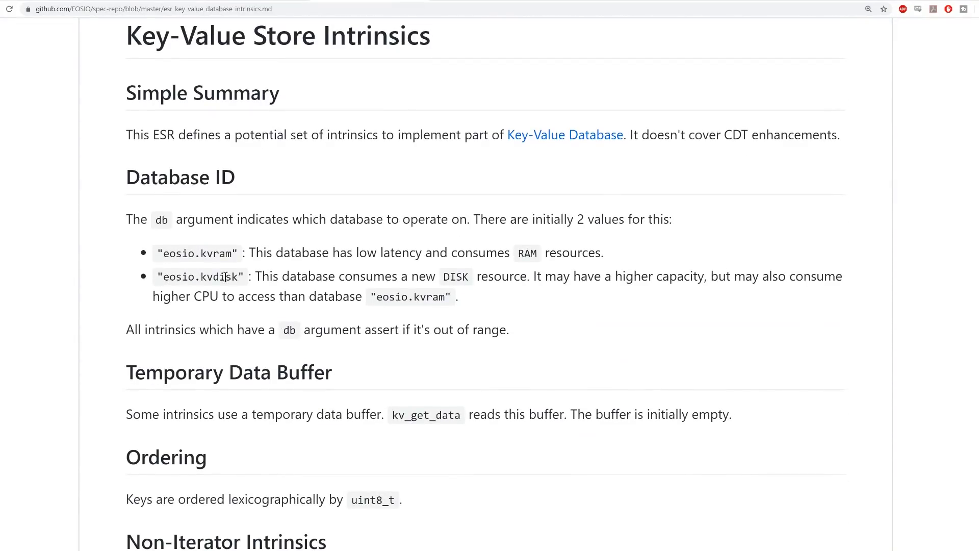
{"action": "double_click", "coordinate": [226, 276]}
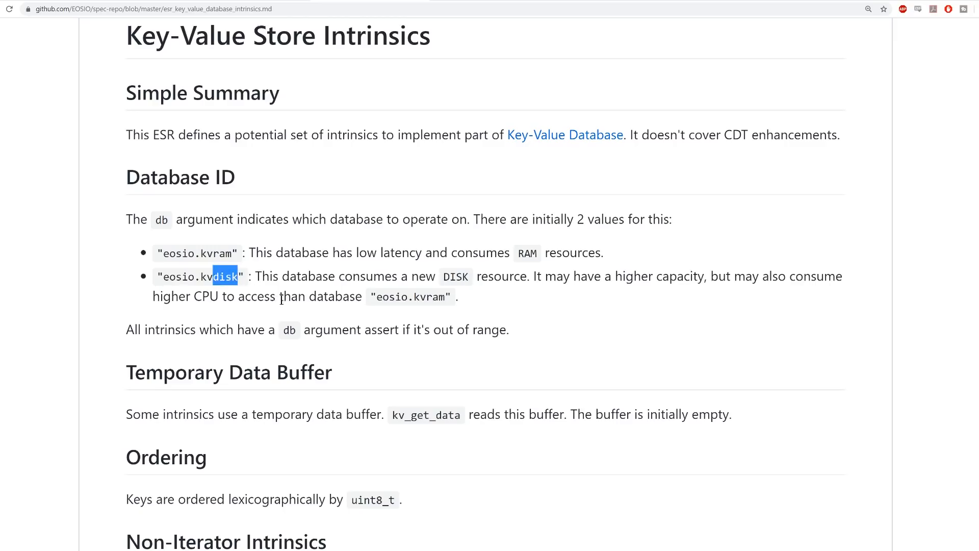
{"action": "left_click", "coordinate": [403, 276]}
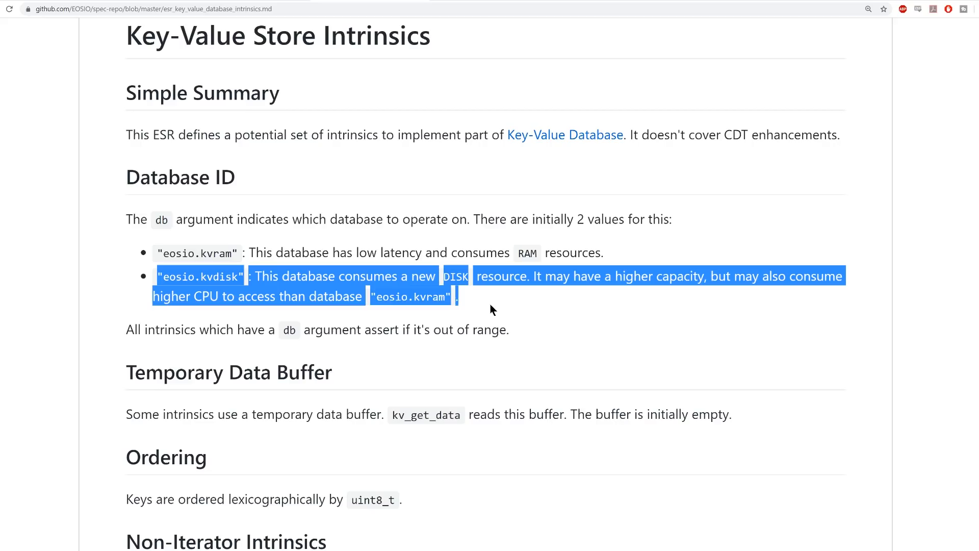
{"action": "mouse_move", "coordinate": [486, 301]}
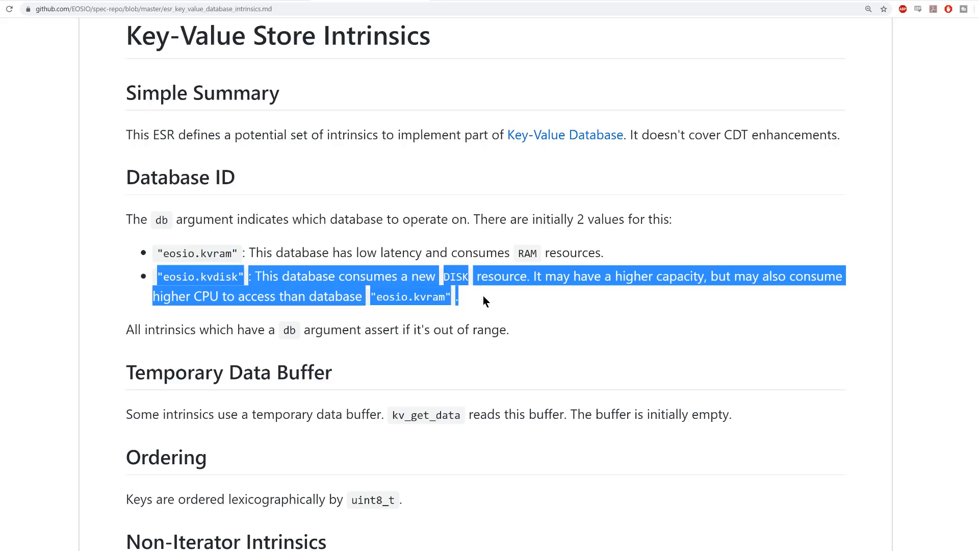
{"action": "left_click", "coordinate": [483, 301]}
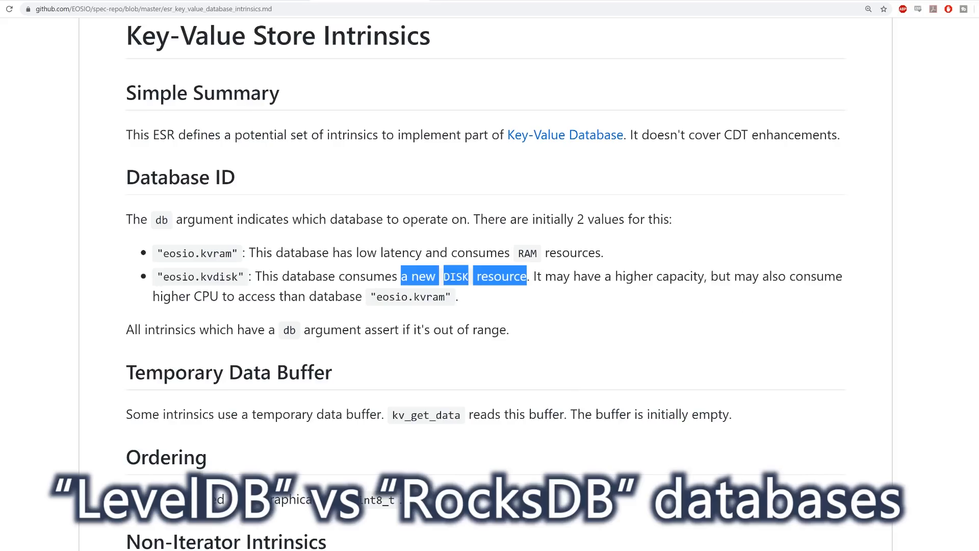
Step: Skim the intrinsics spec from database IDs through the iterator intrinsics
{"action": "scroll", "scroll_direction": "down", "scroll_amount": 3}
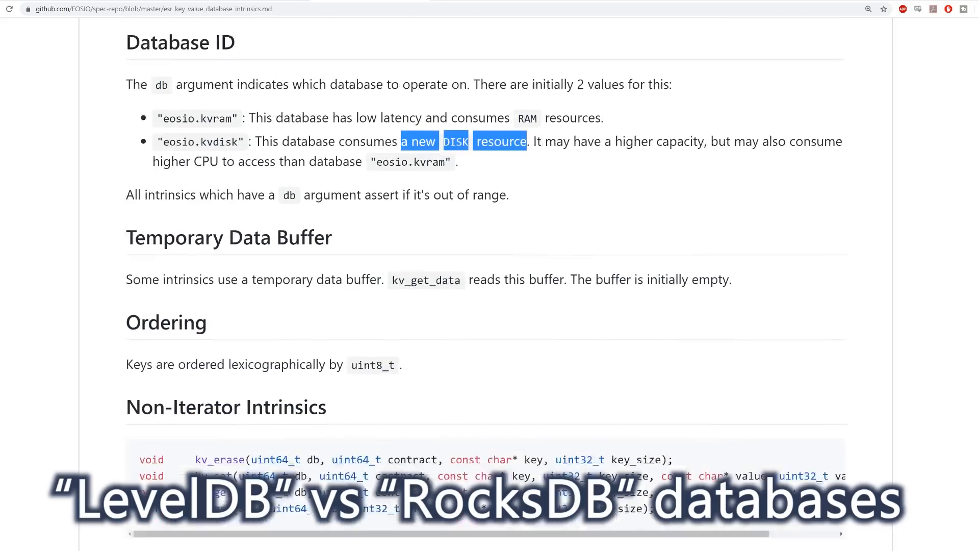
{"action": "scroll", "scroll_direction": "down", "scroll_amount": 3}
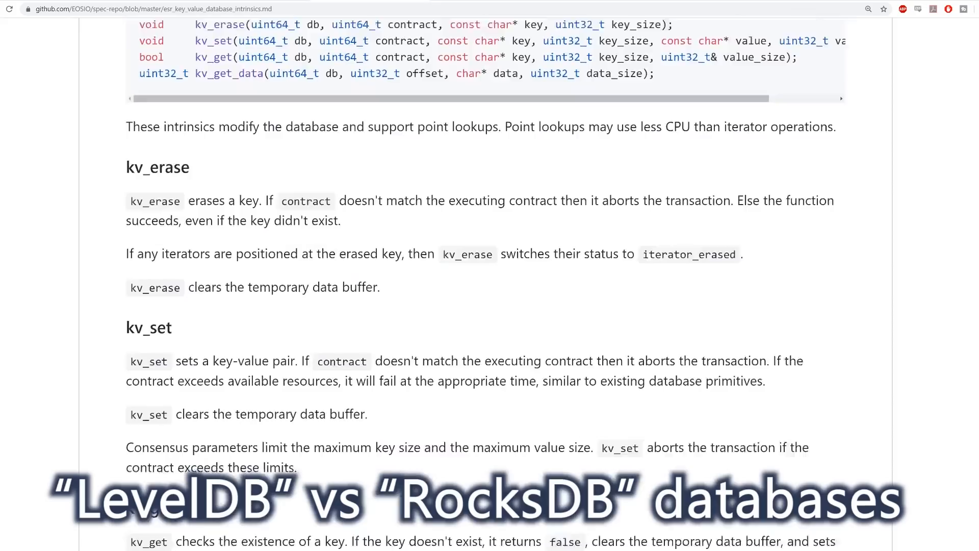
{"action": "scroll", "scroll_direction": "down", "scroll_amount": 3}
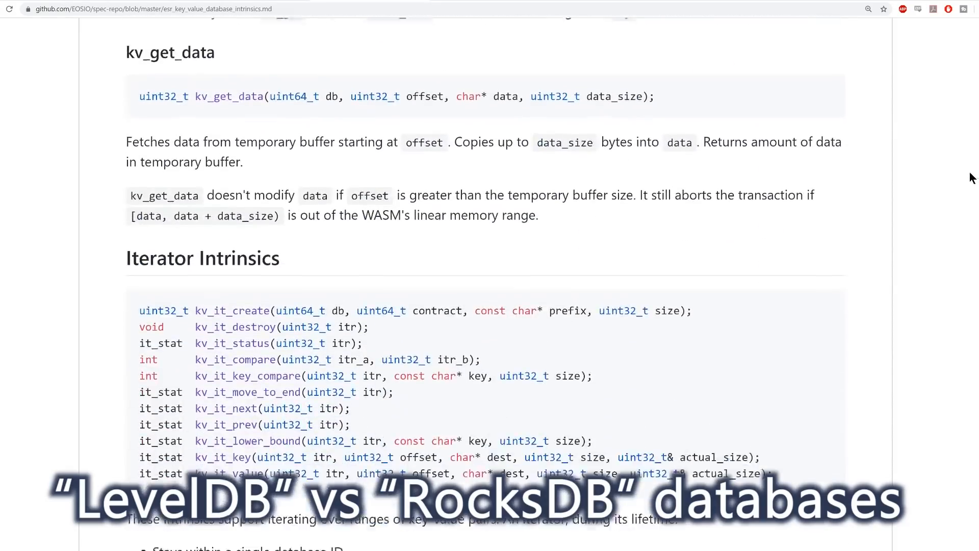
{"action": "scroll", "scroll_direction": "down", "scroll_amount": 3}
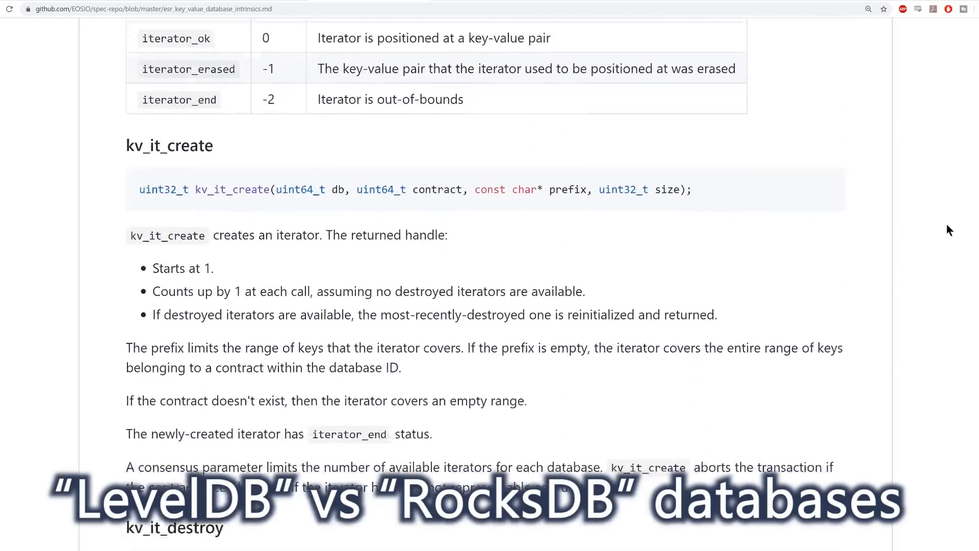
{"action": "scroll", "scroll_direction": "down", "scroll_amount": 3}
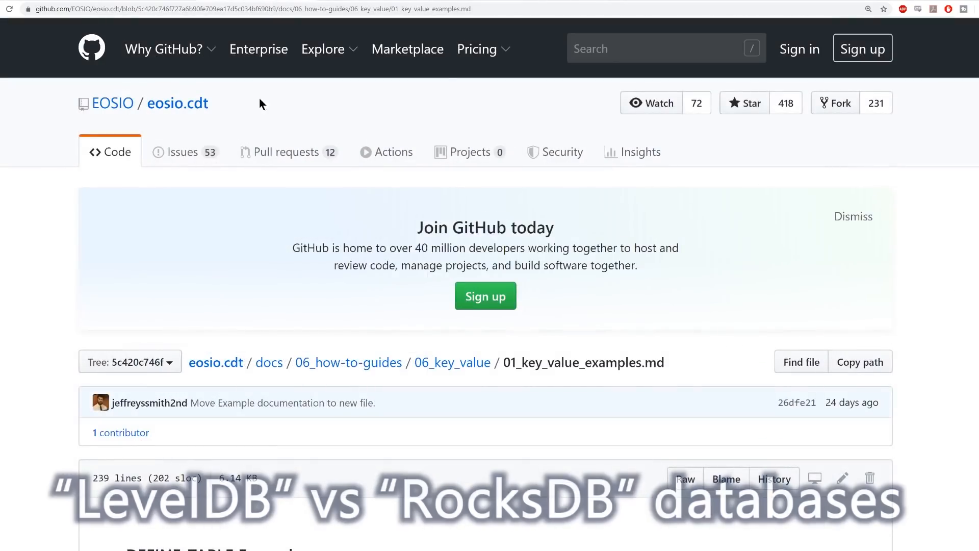
Step: Reread the examples, selecting 'Example' in the DEFINE_TABLE, make_insensitive and kv_table headings
{"action": "scroll", "scroll_direction": "down", "scroll_amount": 3}
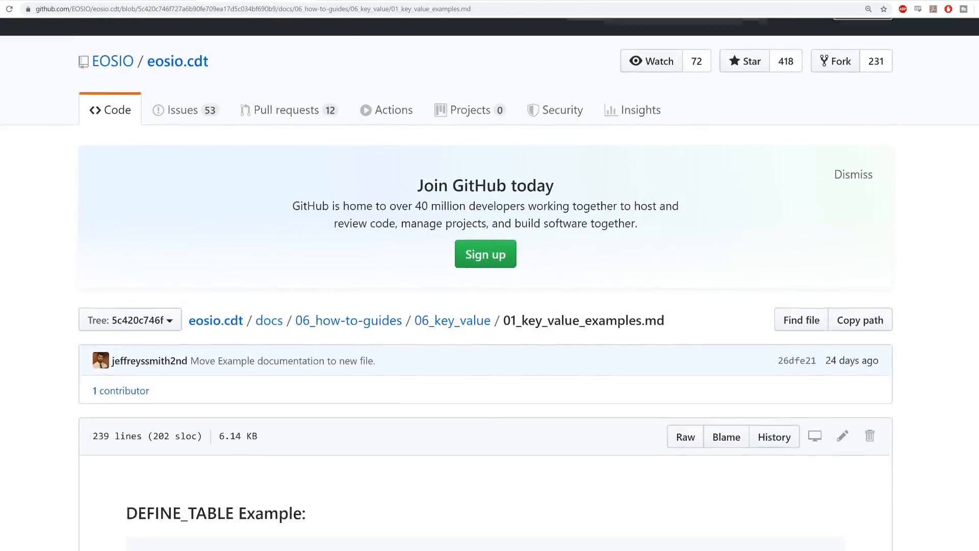
{"action": "scroll", "scroll_direction": "down", "scroll_amount": 3}
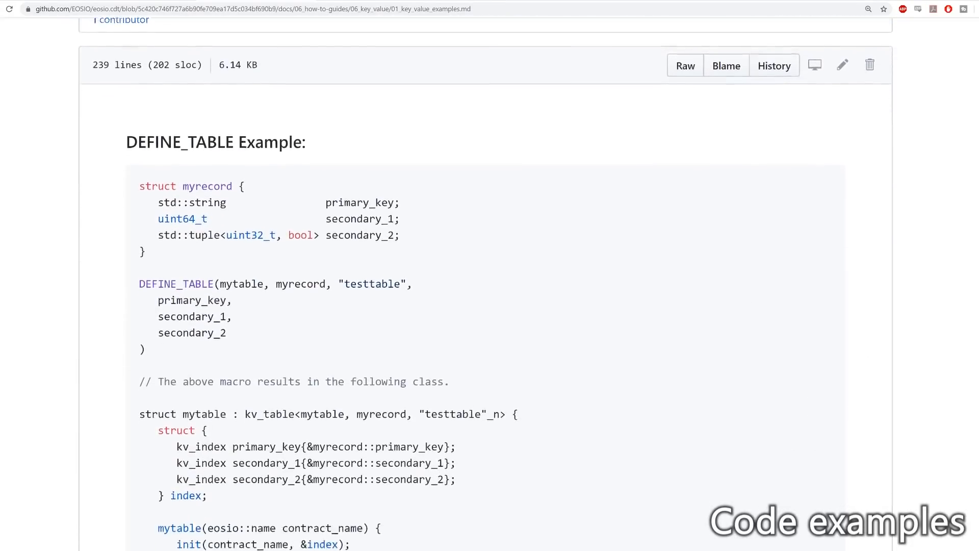
{"action": "scroll", "scroll_direction": "down", "scroll_amount": 3}
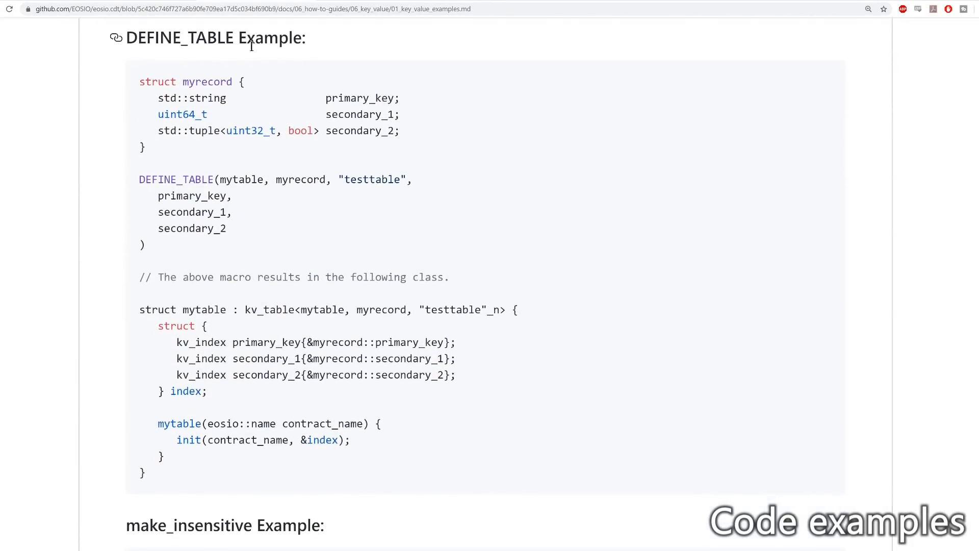
{"action": "double_click", "coordinate": [270, 38]}
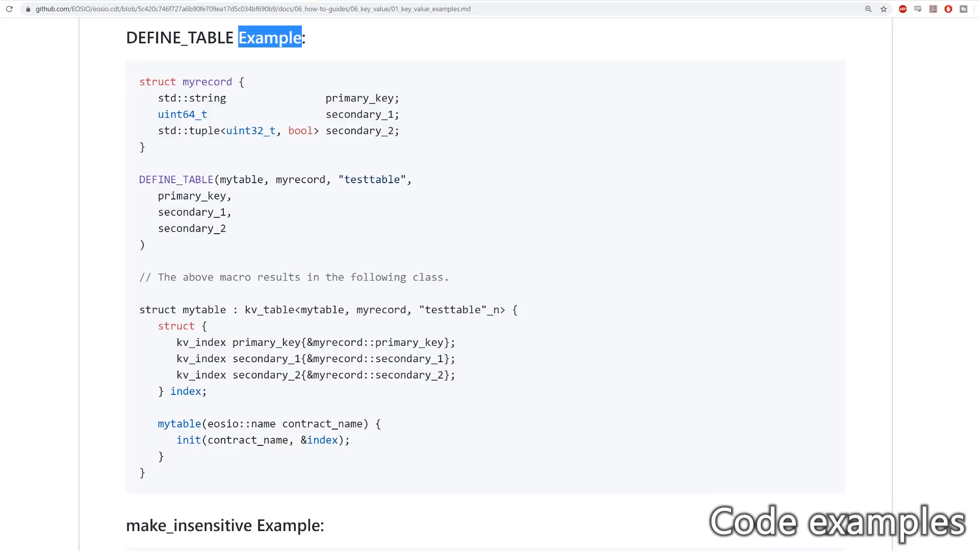
{"action": "scroll", "scroll_direction": "down", "scroll_amount": 3}
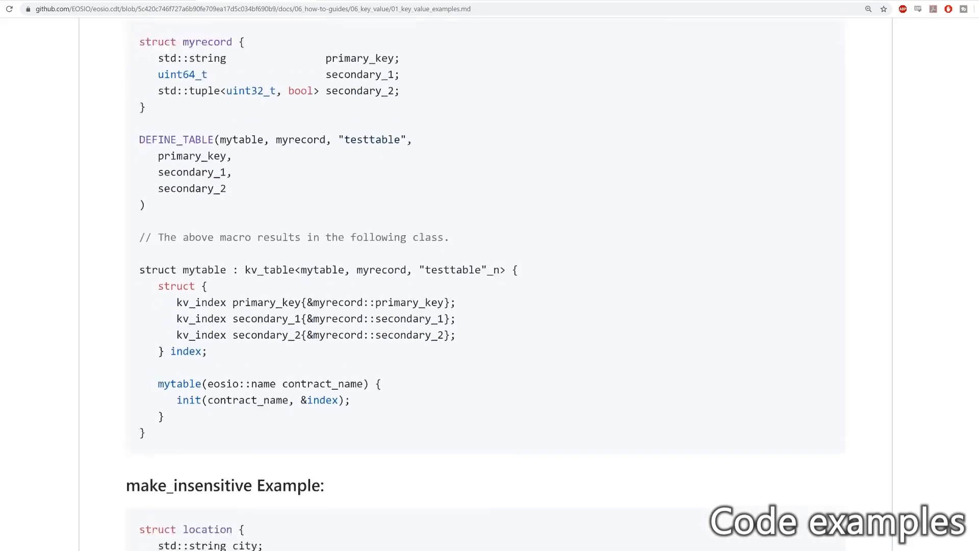
{"action": "scroll", "scroll_direction": "down", "scroll_amount": 3}
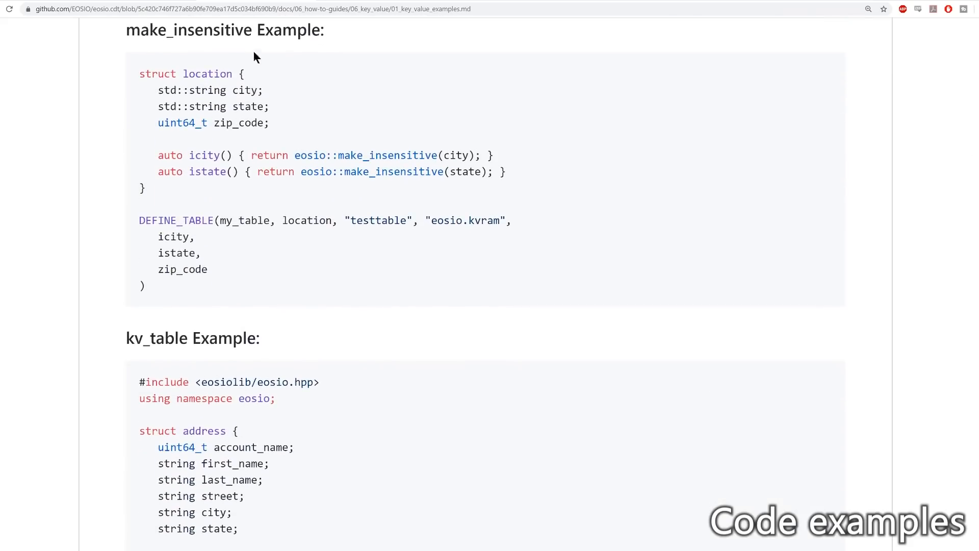
{"action": "double_click", "coordinate": [288, 30]}
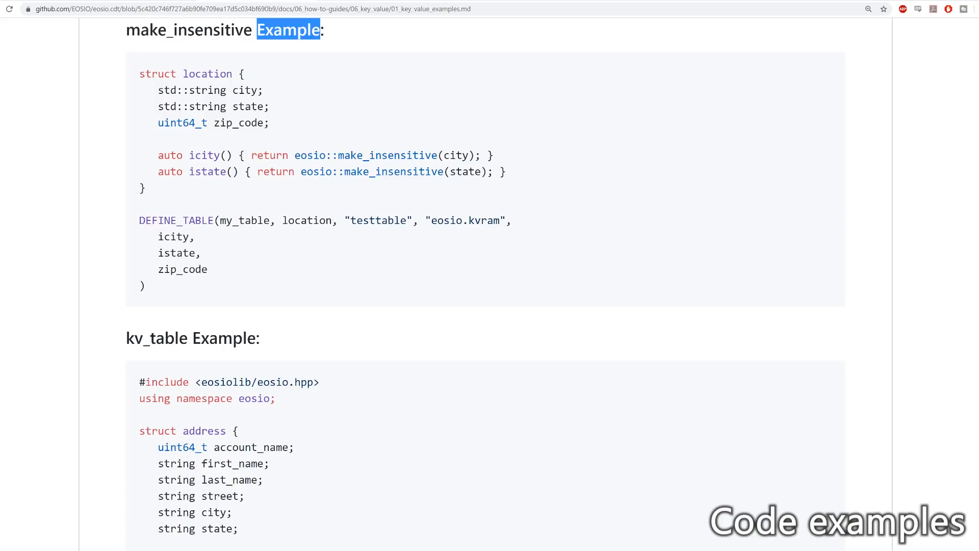
{"action": "scroll", "scroll_direction": "down", "scroll_amount": 3}
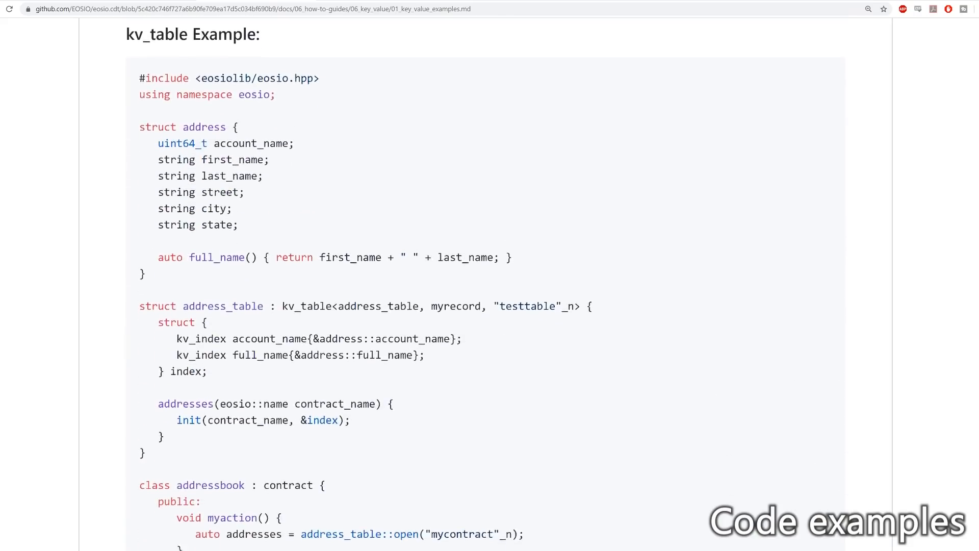
{"action": "double_click", "coordinate": [225, 25]}
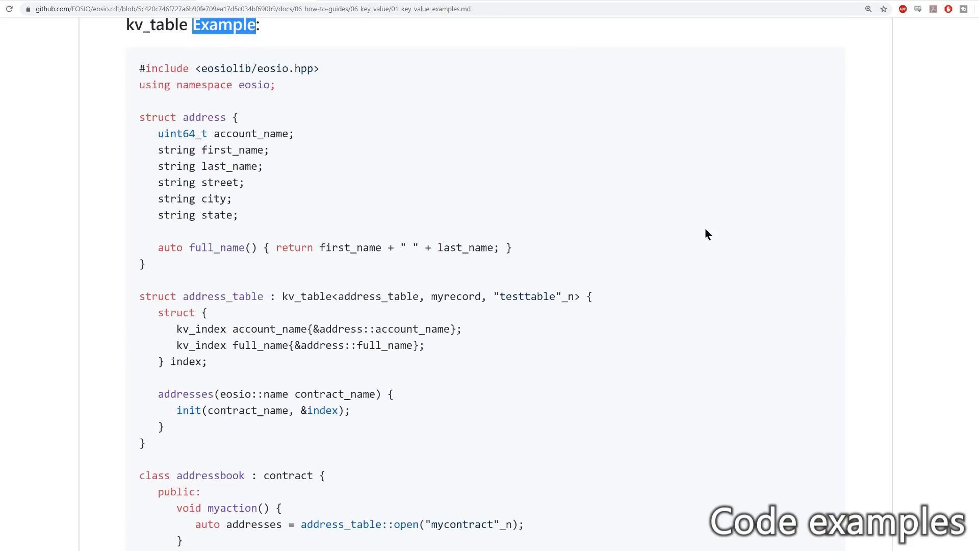
{"action": "scroll", "scroll_direction": "down", "scroll_amount": 3}
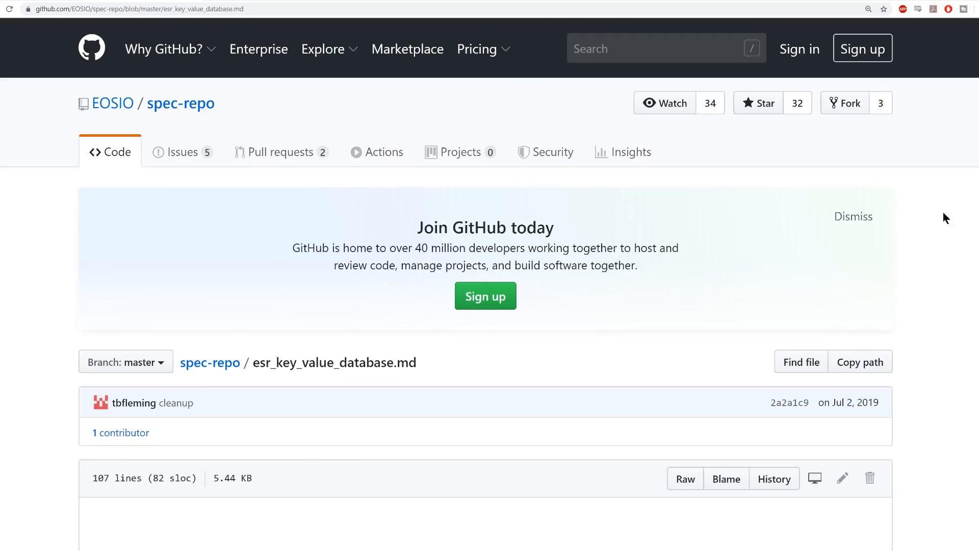
{"action": "mouse_move", "coordinate": [264, 120]}
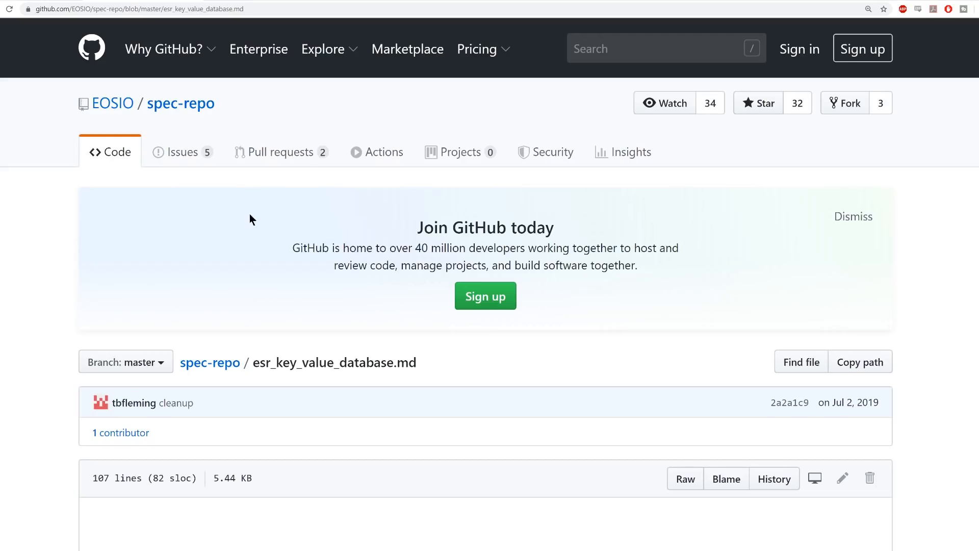
Step: Clear the summary sentence highlight and scroll down to the Motivation bullet list
{"action": "scroll", "scroll_direction": "down", "scroll_amount": 3}
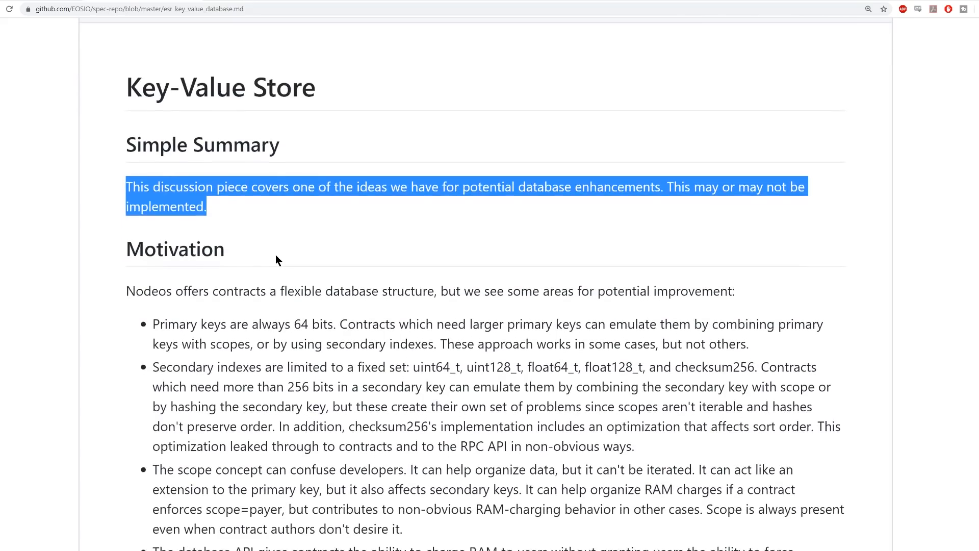
{"action": "left_click", "coordinate": [278, 261]}
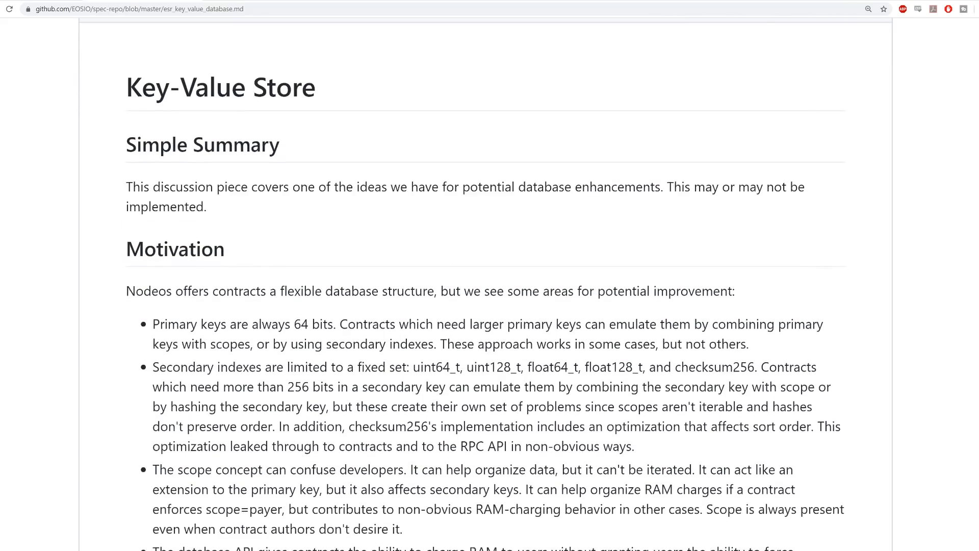
{"action": "scroll", "scroll_direction": "down", "scroll_amount": 3}
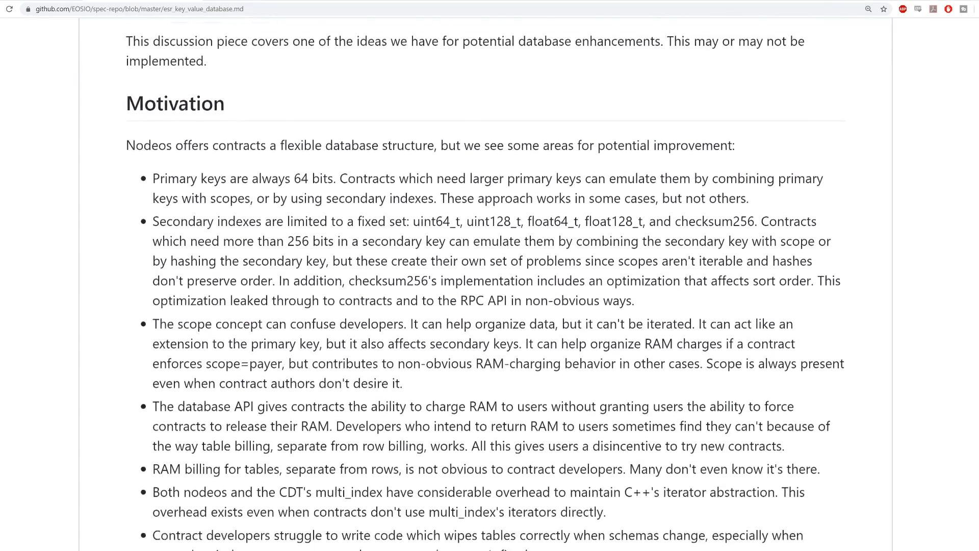
{"action": "scroll", "scroll_direction": "down", "scroll_amount": 3}
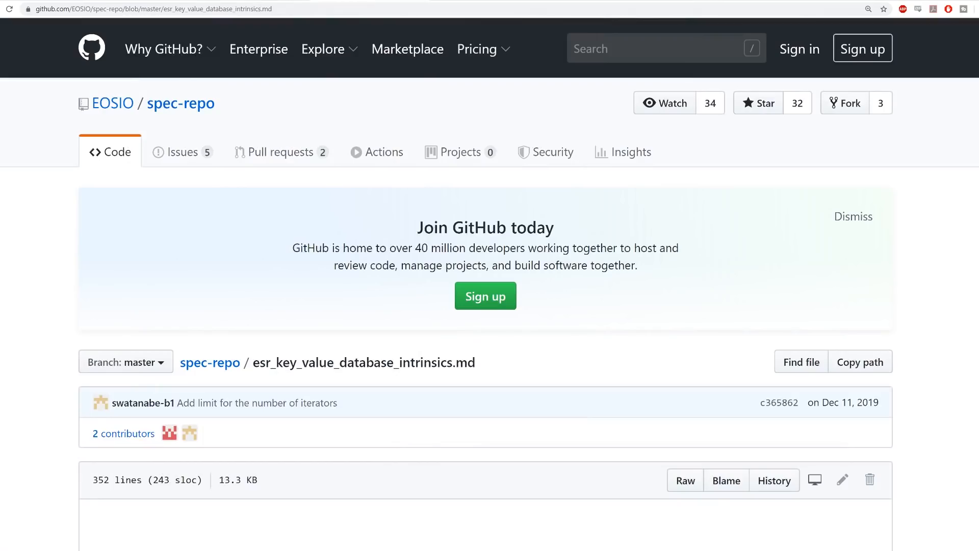
Step: Scroll to Database ID and highlight 'a new DISK resource' in the eosio.kvdisk bullet
{"action": "scroll", "scroll_direction": "down", "scroll_amount": 3}
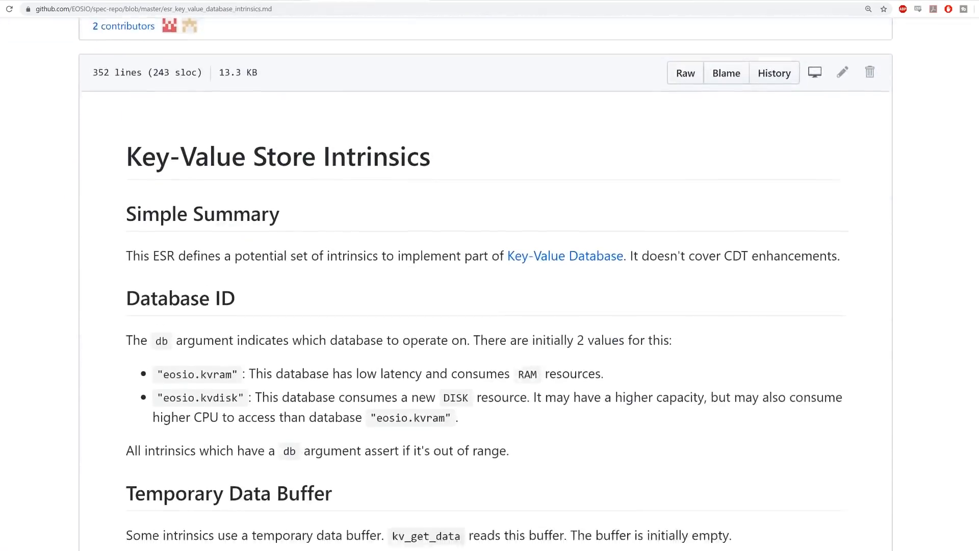
{"action": "scroll", "scroll_direction": "down", "scroll_amount": 3}
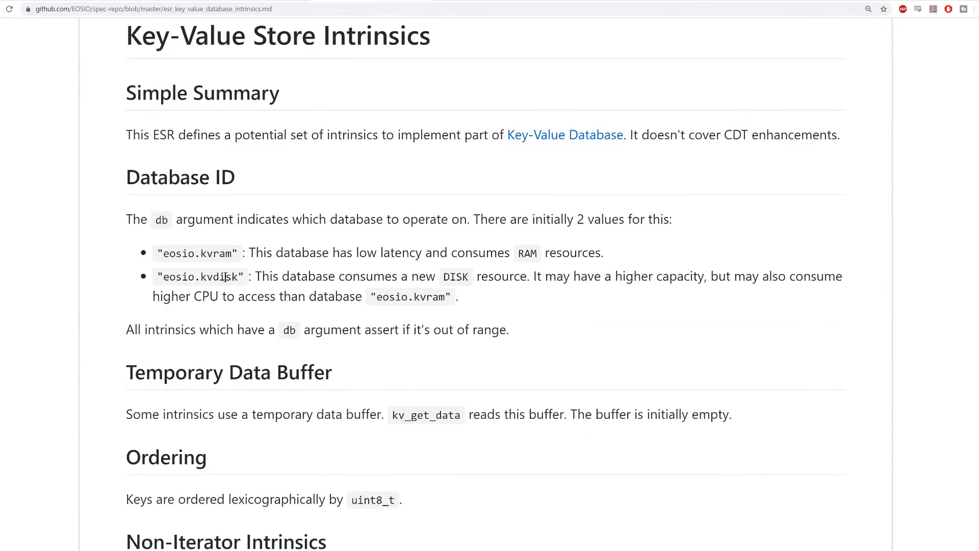
{"action": "double_click", "coordinate": [226, 276]}
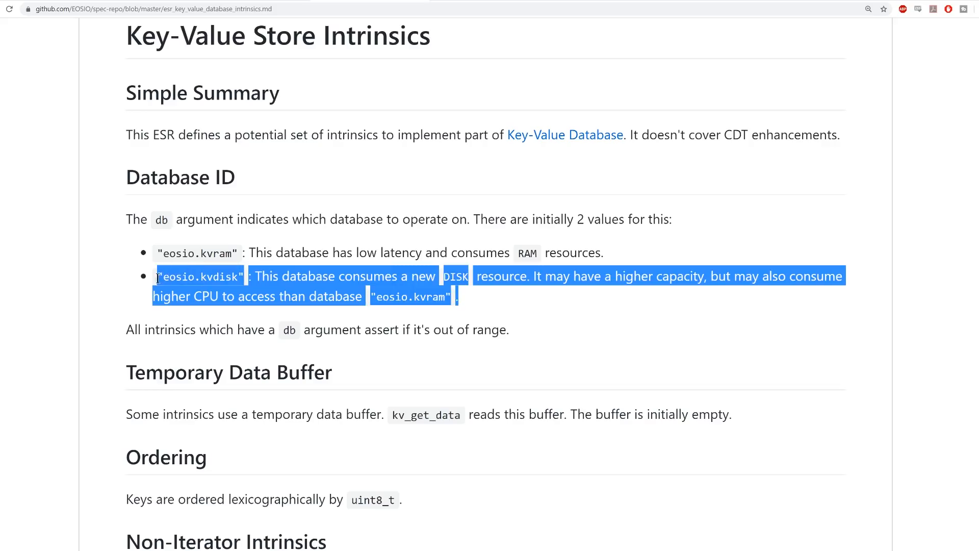
{"action": "mouse_move", "coordinate": [491, 310]}
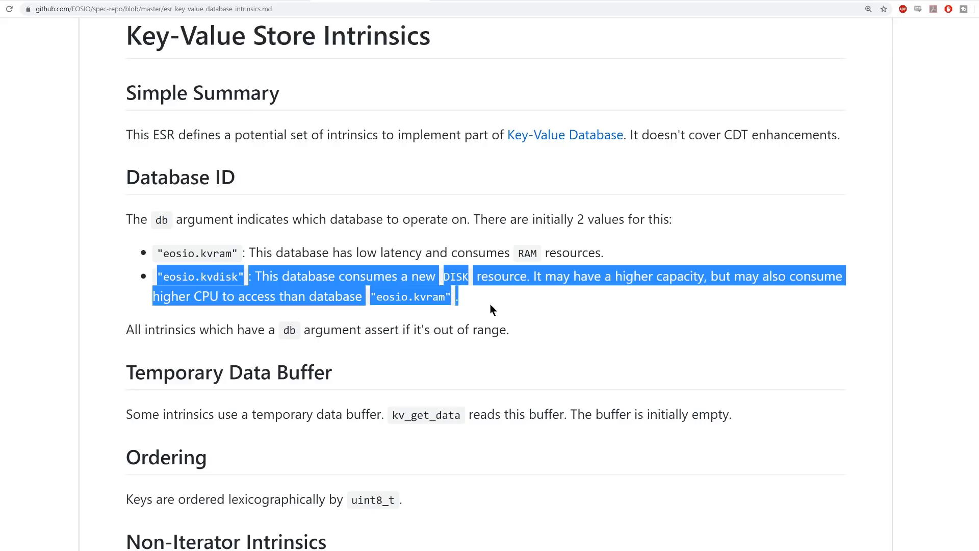
{"action": "mouse_move", "coordinate": [484, 302]}
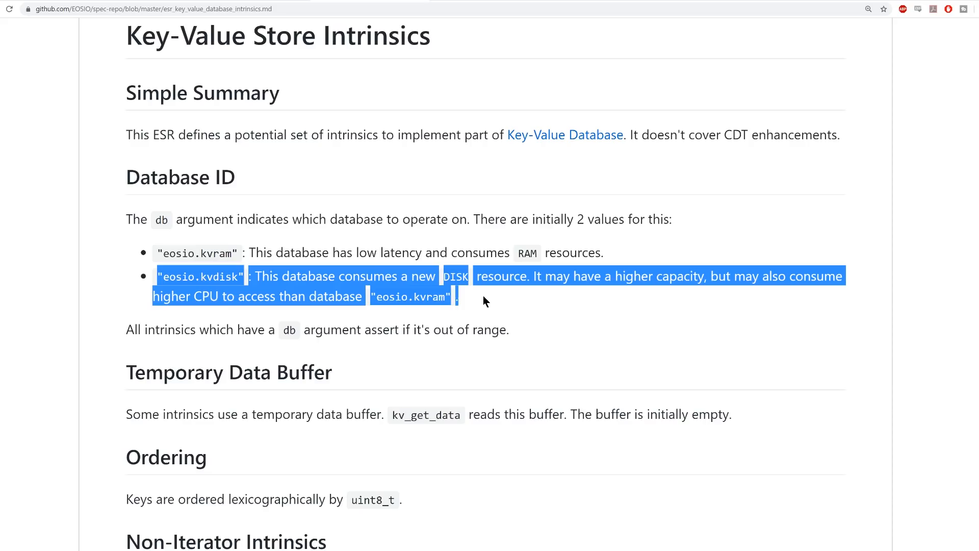
{"action": "left_click", "coordinate": [484, 301]}
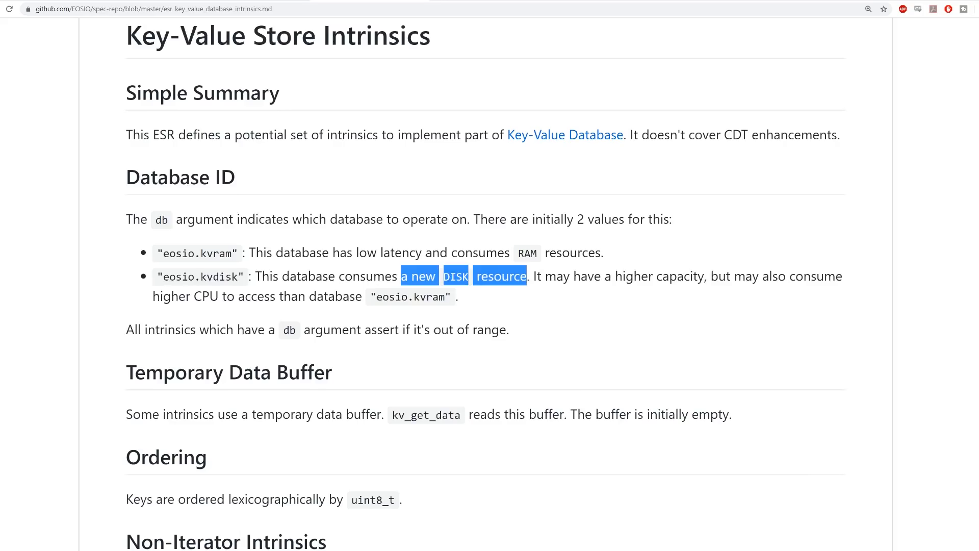
Step: Scroll the intrinsics spec through the non-iterator and iterator intrinsics sections
{"action": "scroll", "scroll_direction": "down", "scroll_amount": 3}
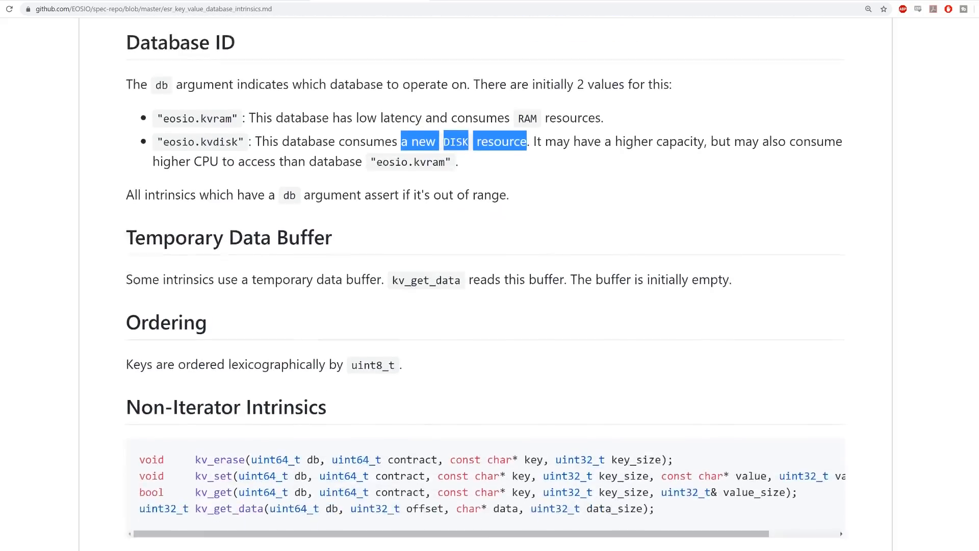
{"action": "scroll", "scroll_direction": "down", "scroll_amount": 3}
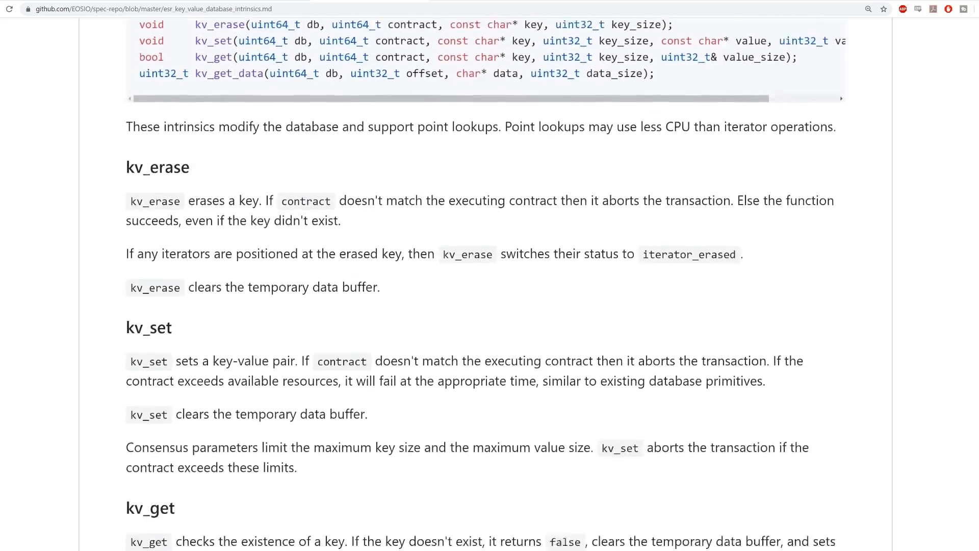
{"action": "scroll", "scroll_direction": "down", "scroll_amount": 3}
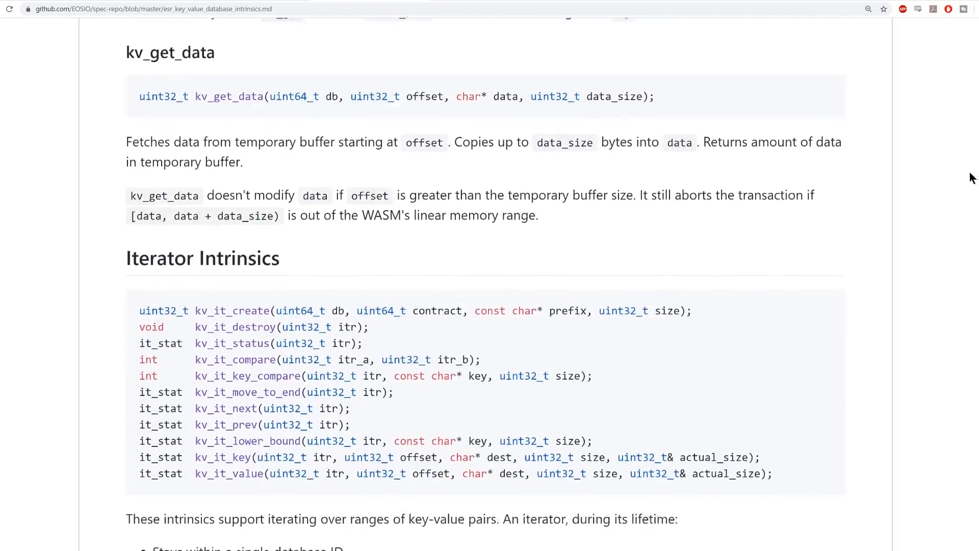
{"action": "scroll", "scroll_direction": "down", "scroll_amount": 3}
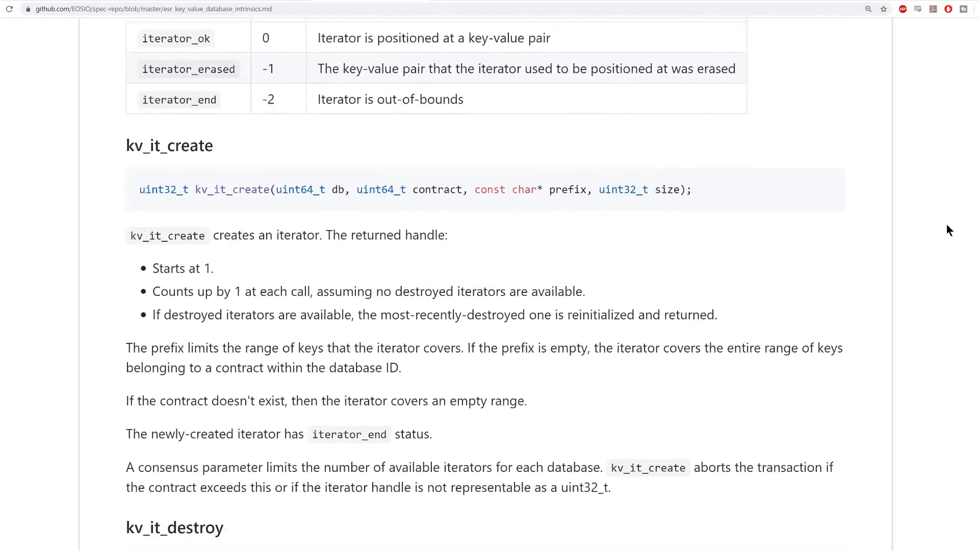
{"action": "scroll", "scroll_direction": "down", "scroll_amount": 3}
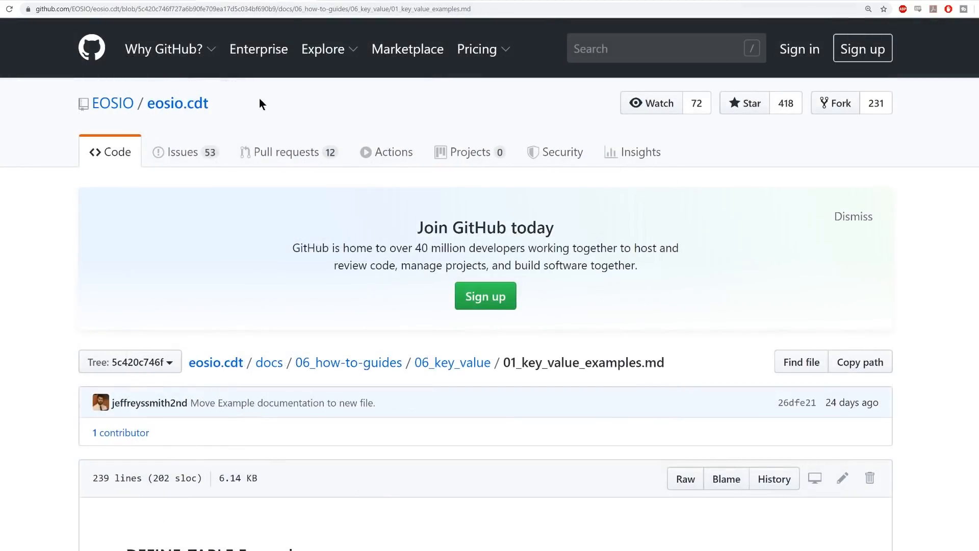
Step: Reread the DEFINE_TABLE, make_insensitive and kv_table examples, highlighting 'Example' in their headings
{"action": "scroll", "scroll_direction": "down", "scroll_amount": 3}
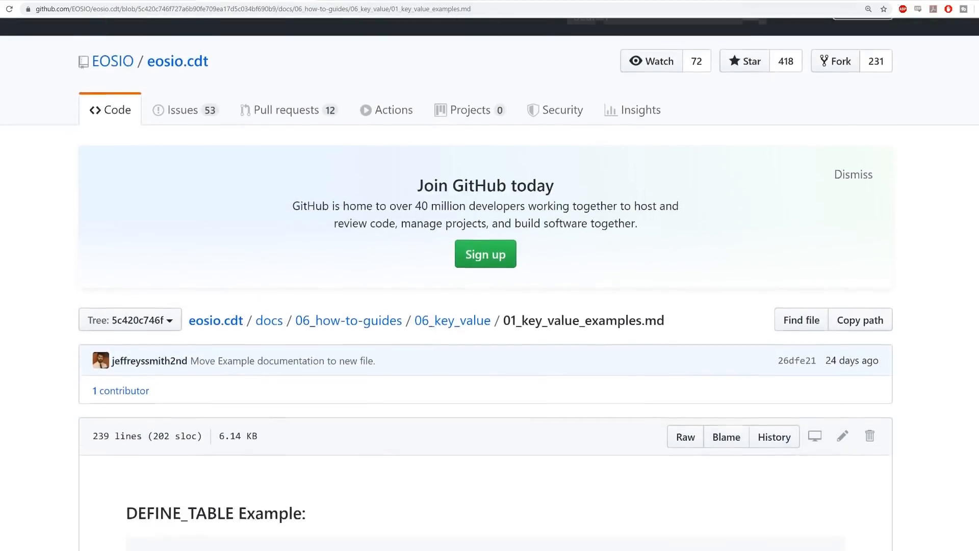
{"action": "scroll", "scroll_direction": "down", "scroll_amount": 3}
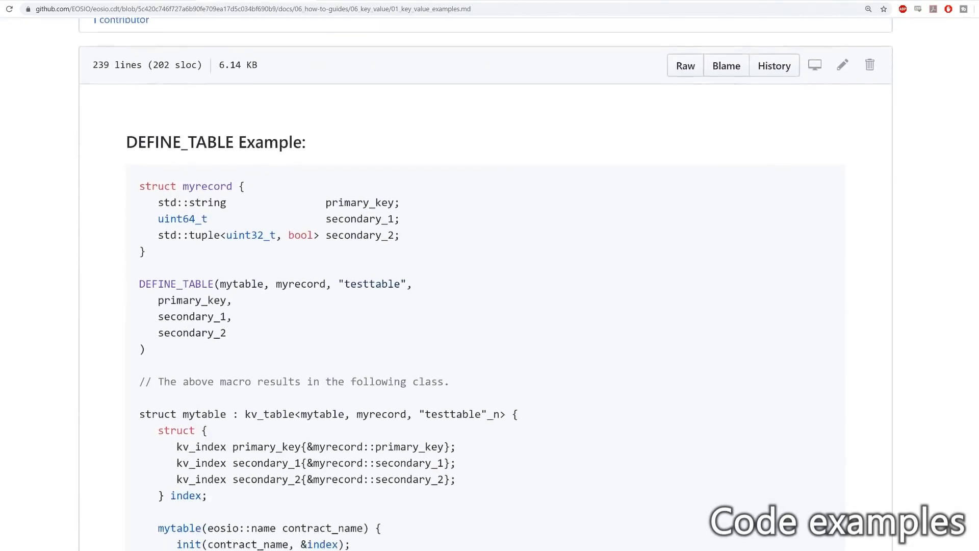
{"action": "scroll", "scroll_direction": "down", "scroll_amount": 3}
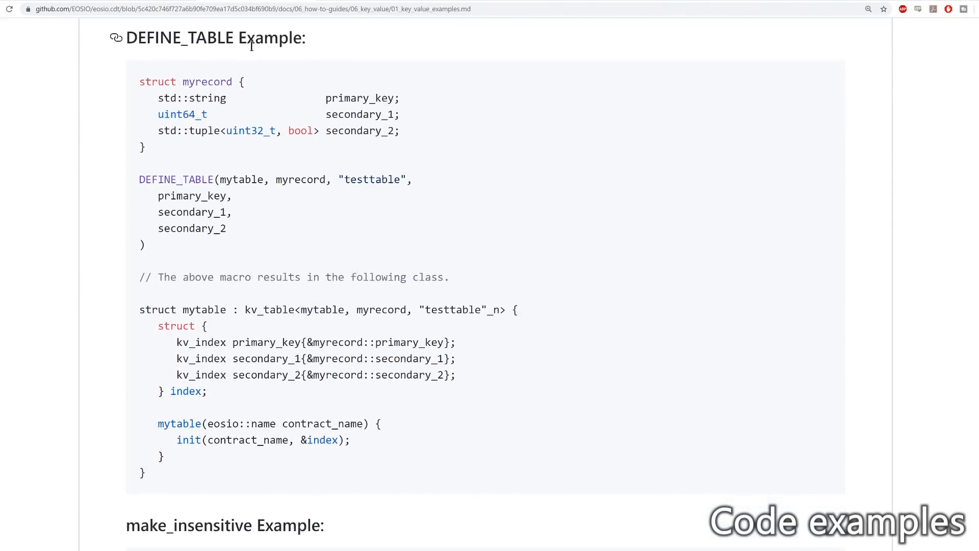
{"action": "double_click", "coordinate": [270, 37]}
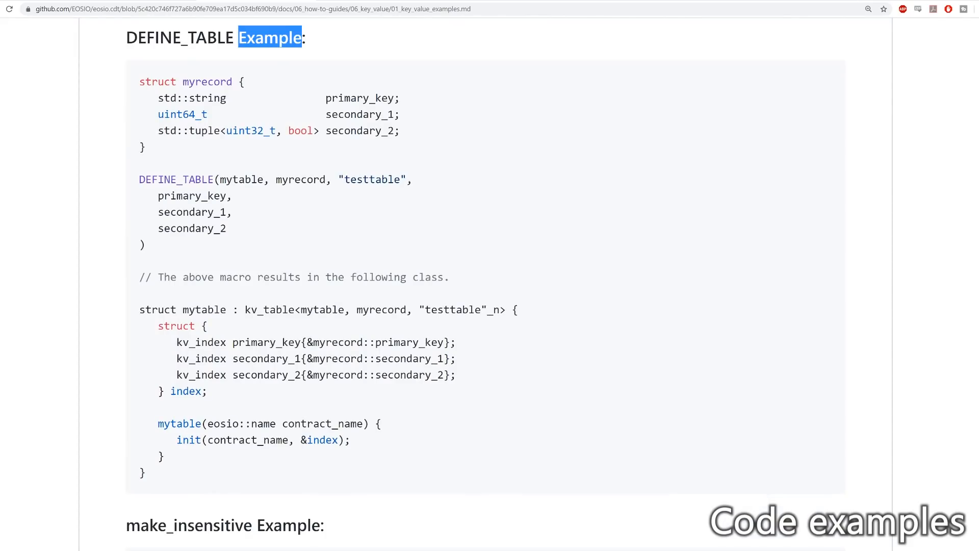
{"action": "scroll", "scroll_direction": "down", "scroll_amount": 3}
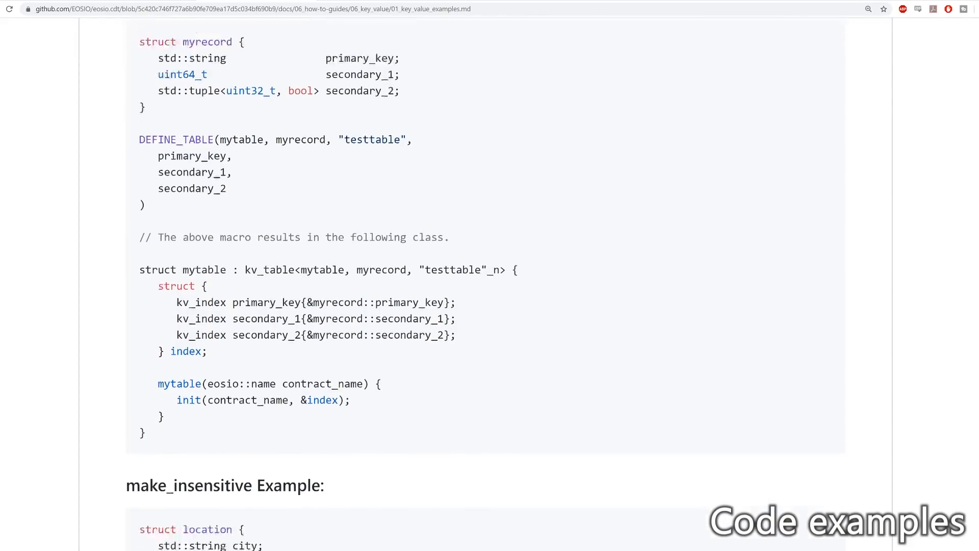
{"action": "scroll", "scroll_direction": "down", "scroll_amount": 3}
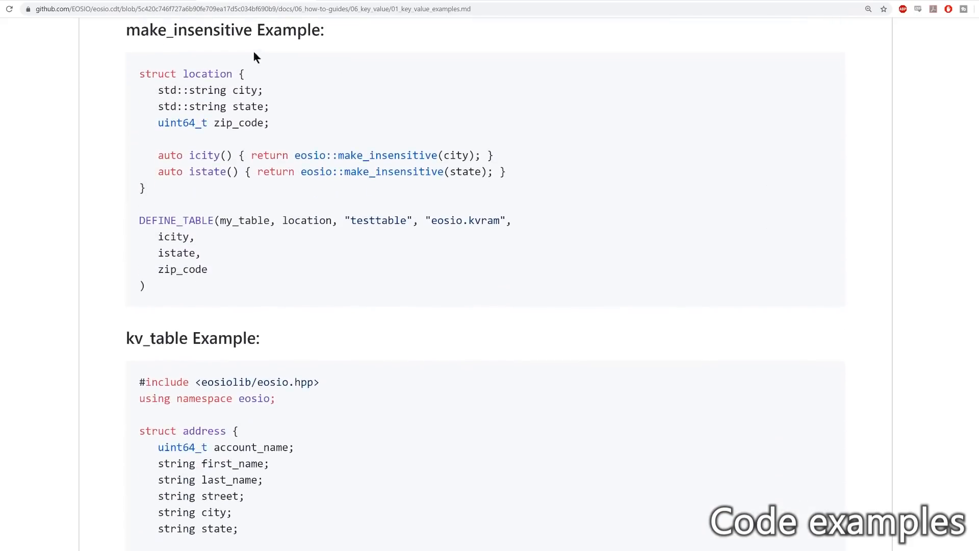
{"action": "double_click", "coordinate": [289, 30]}
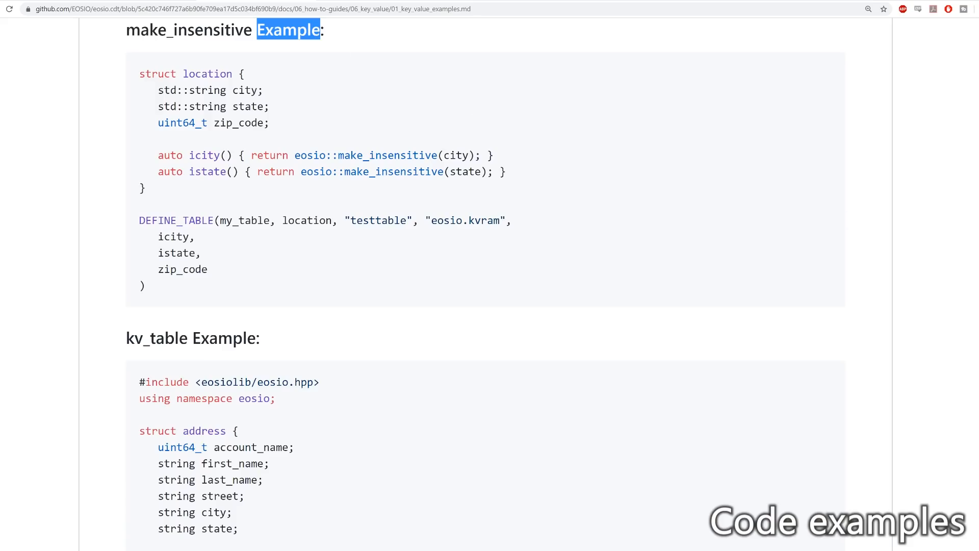
{"action": "scroll", "scroll_direction": "down", "scroll_amount": 3}
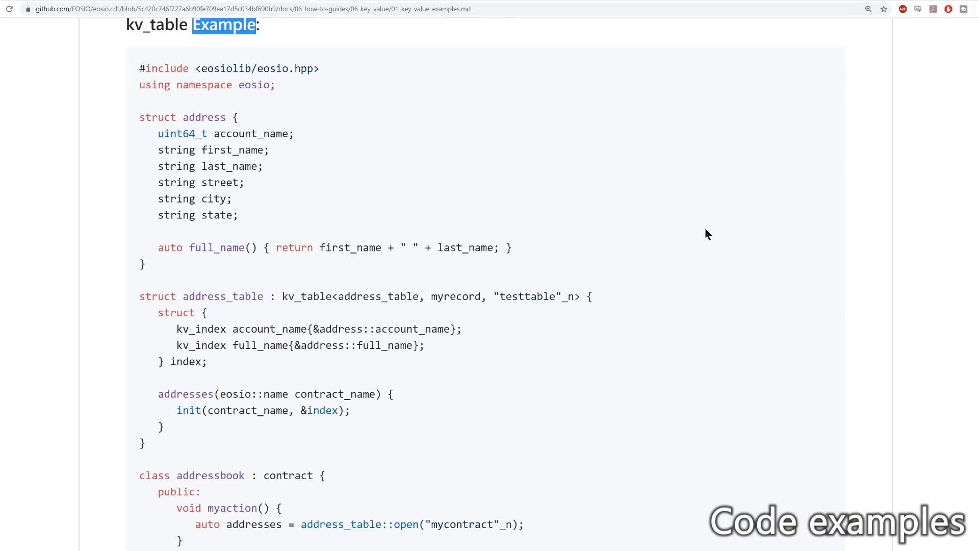
{"action": "scroll", "scroll_direction": "down", "scroll_amount": 3}
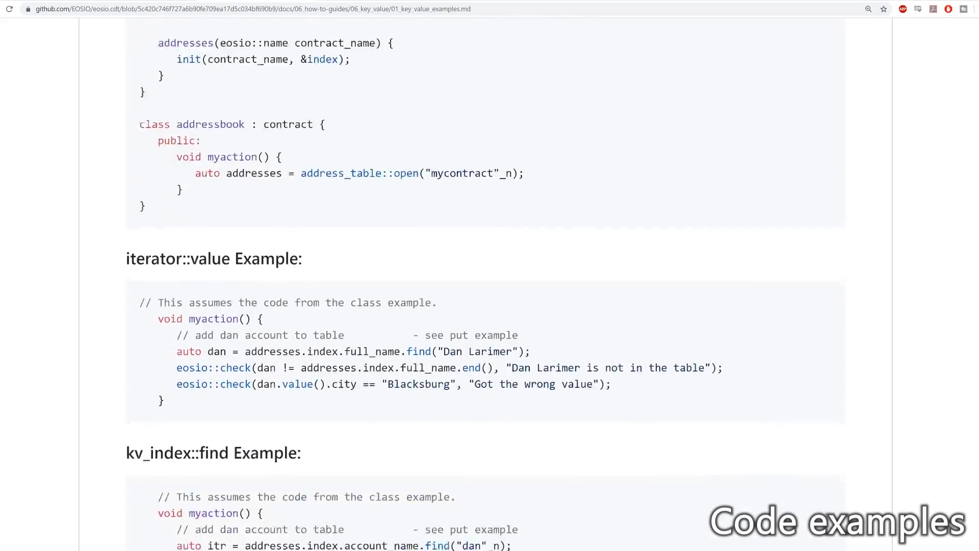
{"action": "scroll", "scroll_direction": "down", "scroll_amount": 3}
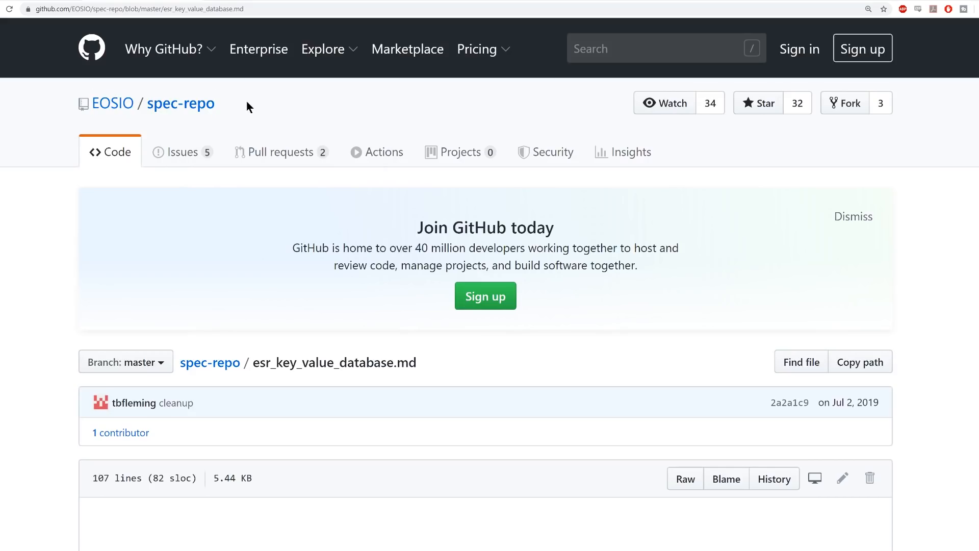
Step: Reread the Key-Value Store summary and motivation, then return to the Intrinsics spec
{"action": "scroll", "scroll_direction": "down", "scroll_amount": 3}
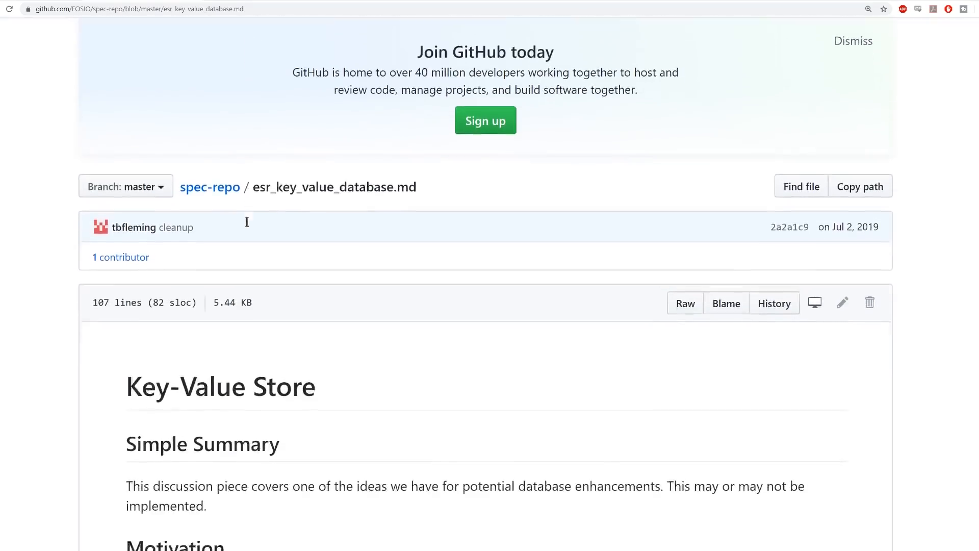
{"action": "scroll", "scroll_direction": "down", "scroll_amount": 3}
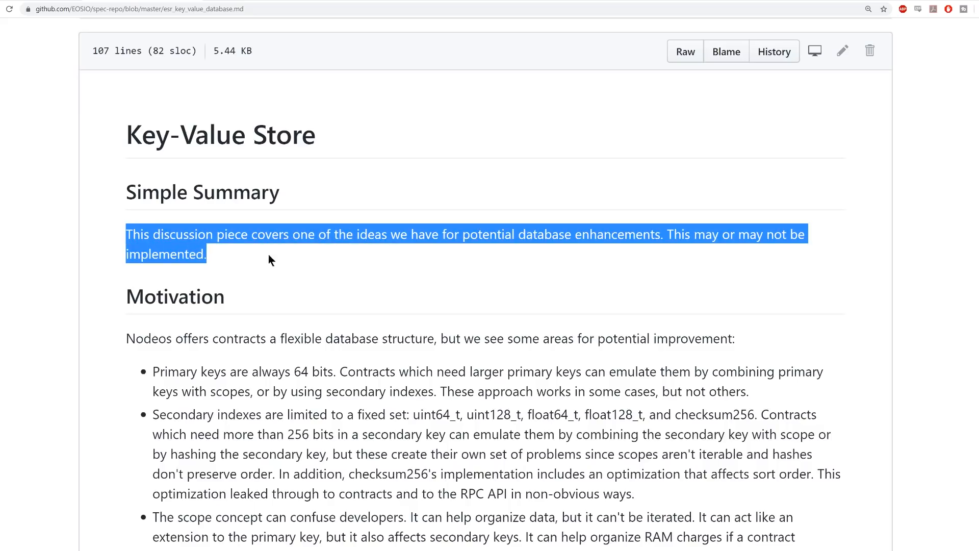
{"action": "mouse_move", "coordinate": [278, 261]}
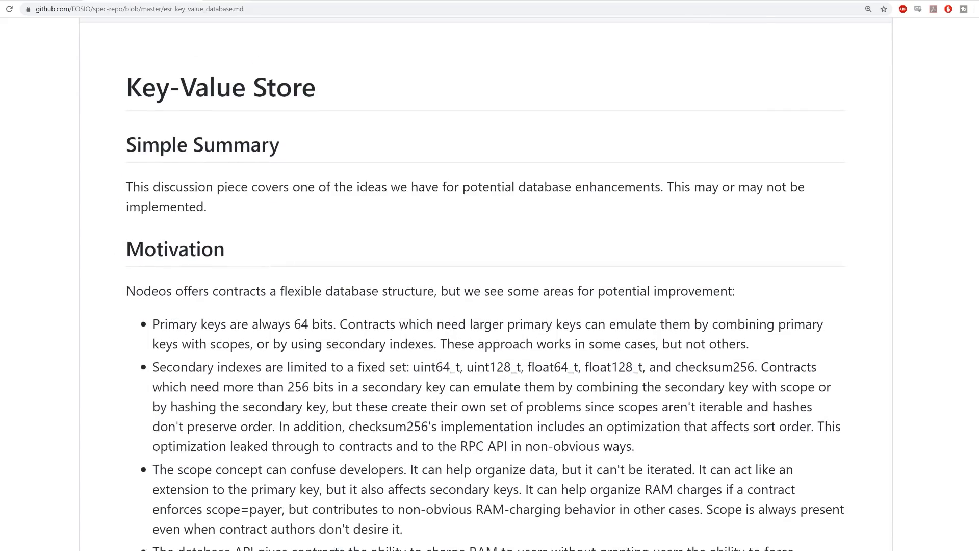
{"action": "scroll", "scroll_direction": "down", "scroll_amount": 3}
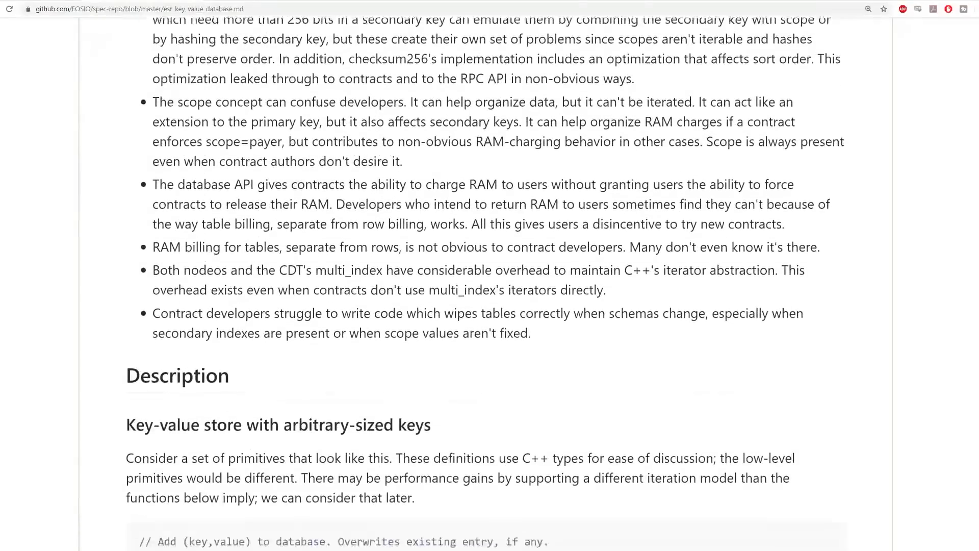
{"action": "left_click", "coordinate": [479, 49]}
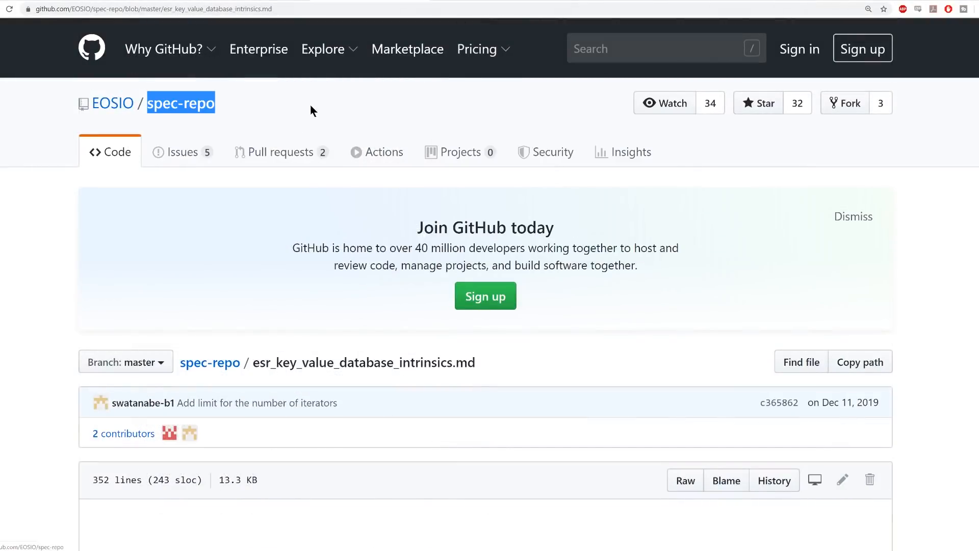
Step: Highlight 'a new DISK resource' and the whole eosio.kvdisk bullet, then scroll toward Non-Iterator Intrinsics
{"action": "scroll", "scroll_direction": "down", "scroll_amount": 3}
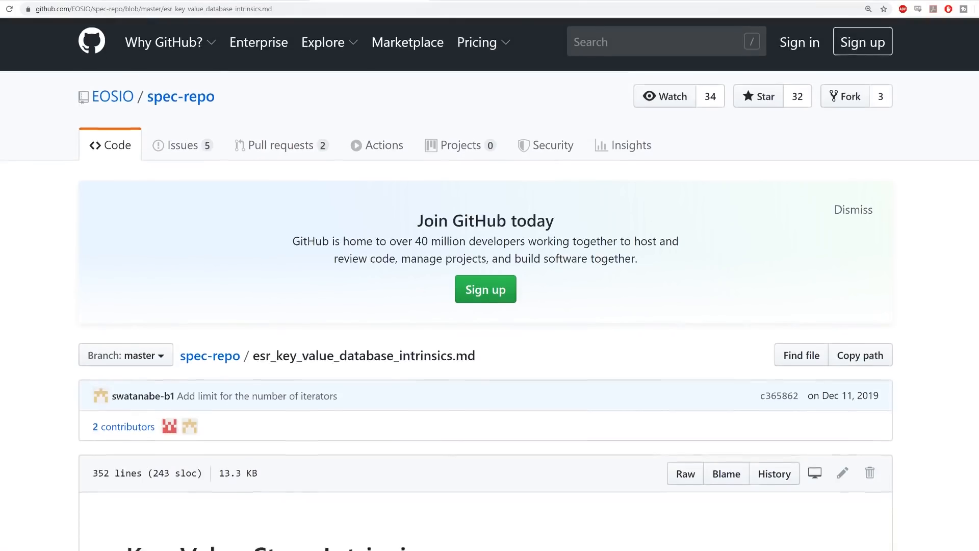
{"action": "scroll", "scroll_direction": "down", "scroll_amount": 3}
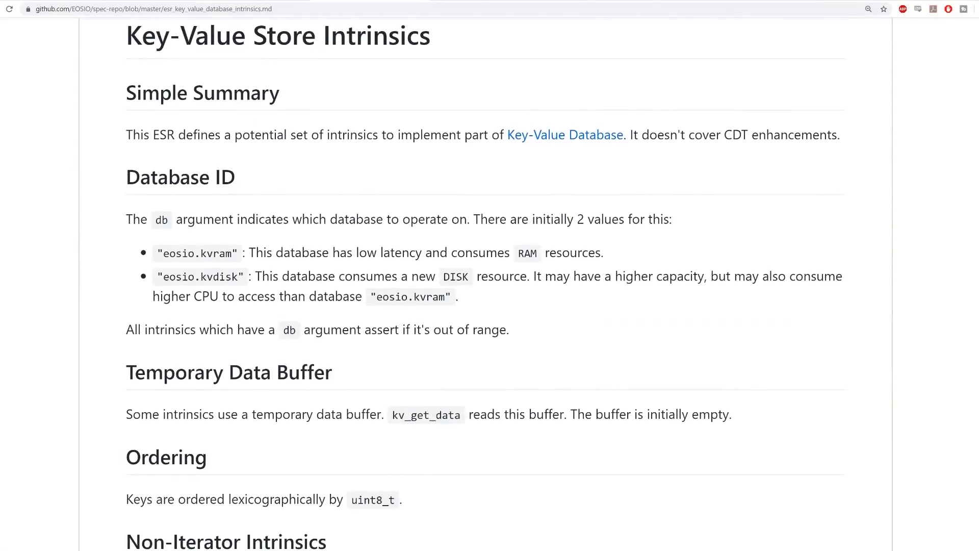
{"action": "double_click", "coordinate": [223, 276]}
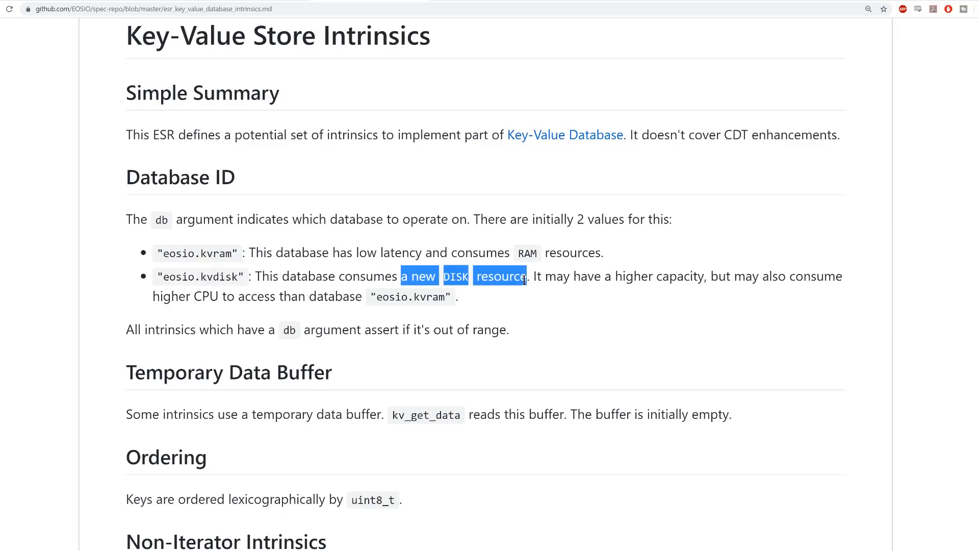
{"action": "mouse_move", "coordinate": [496, 299]}
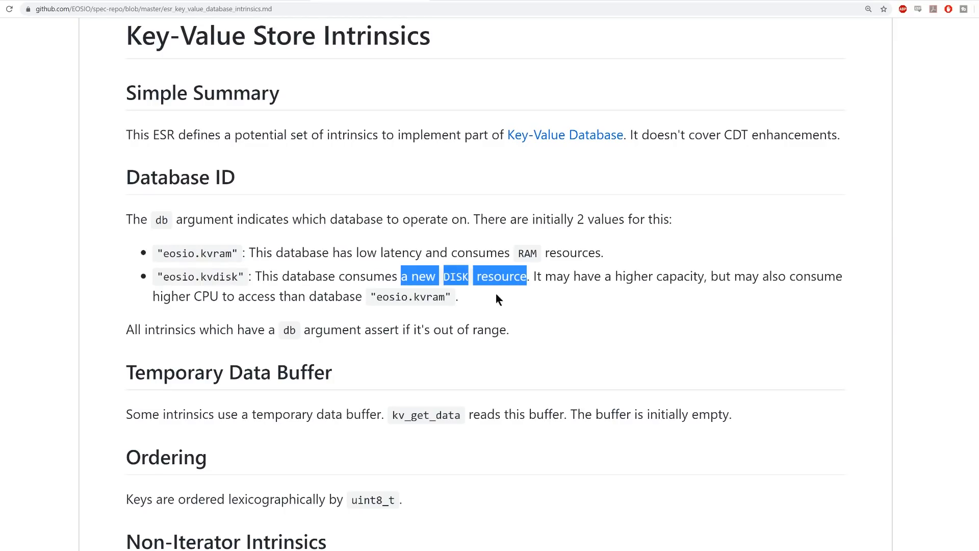
{"action": "mouse_move", "coordinate": [481, 301]}
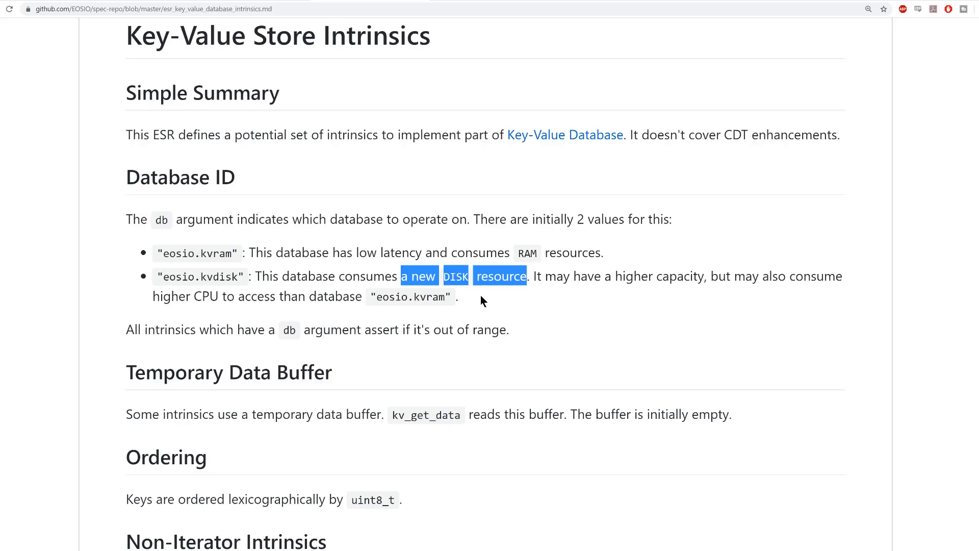
{"action": "left_click", "coordinate": [487, 300]}
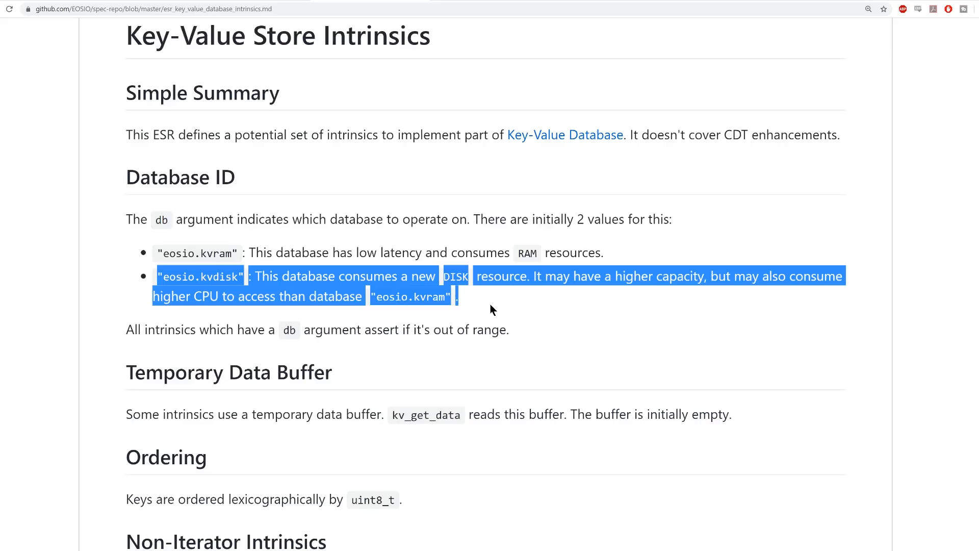
{"action": "mouse_move", "coordinate": [492, 304]}
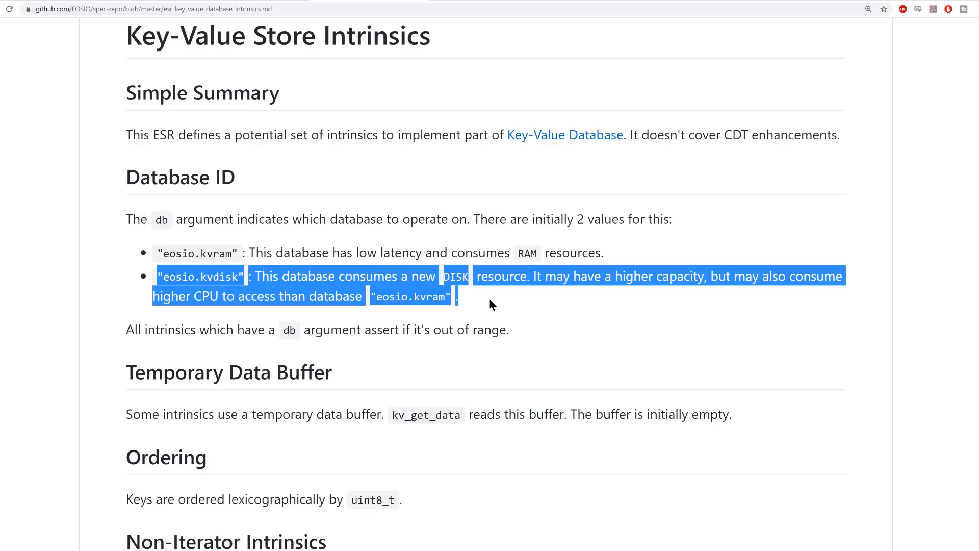
{"action": "mouse_move", "coordinate": [482, 300]}
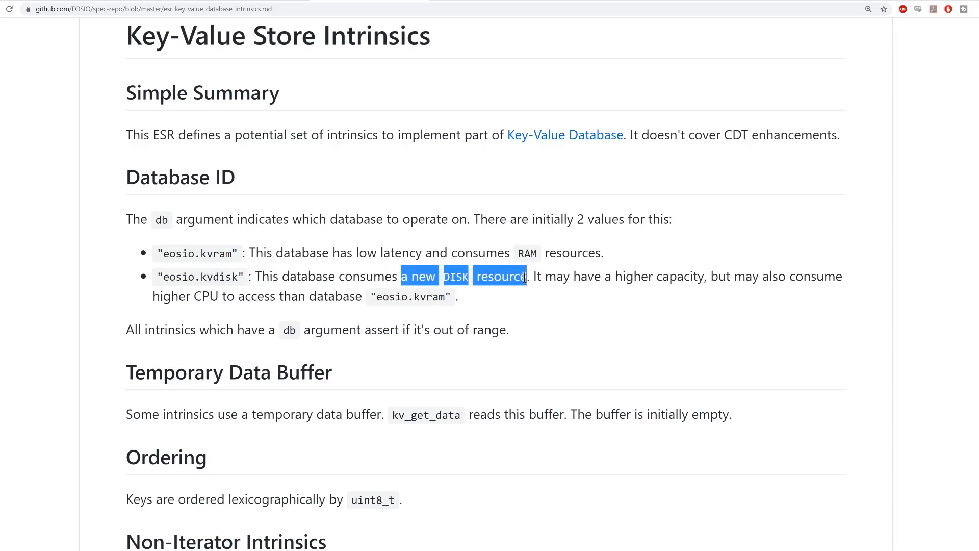
{"action": "mouse_move", "coordinate": [837, 269]}
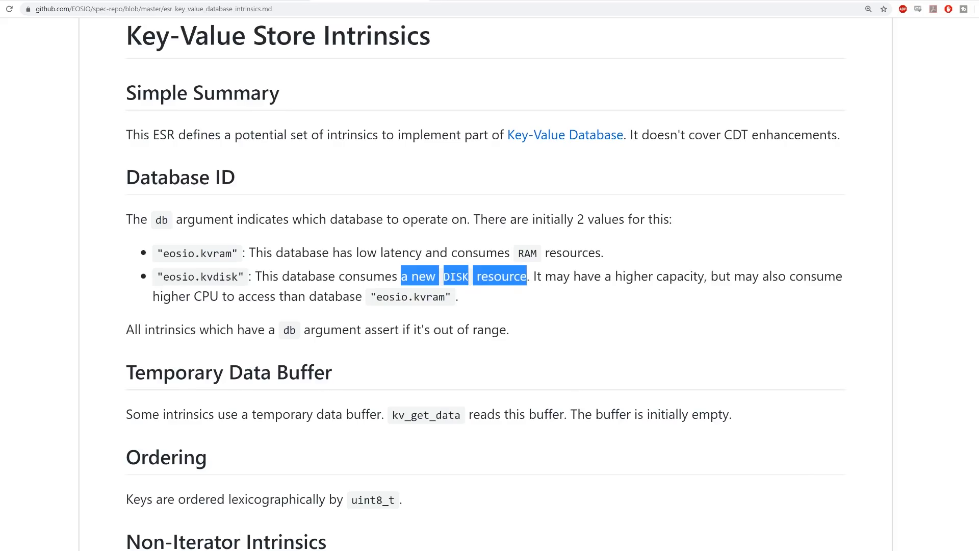
{"action": "scroll", "scroll_direction": "down", "scroll_amount": 3}
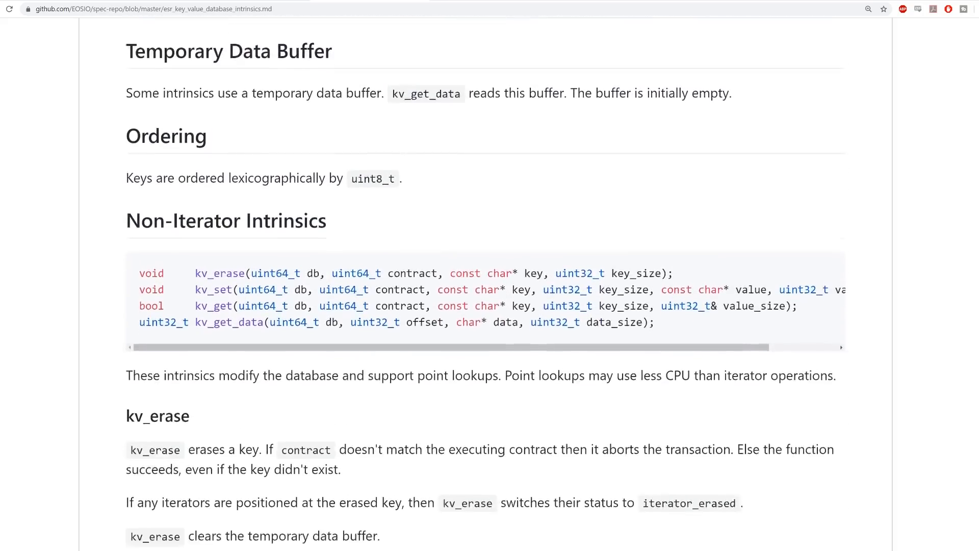
Step: Skim the kv_set, kv_get and iterator intrinsics sections of the spec
{"action": "scroll", "scroll_direction": "down", "scroll_amount": 3}
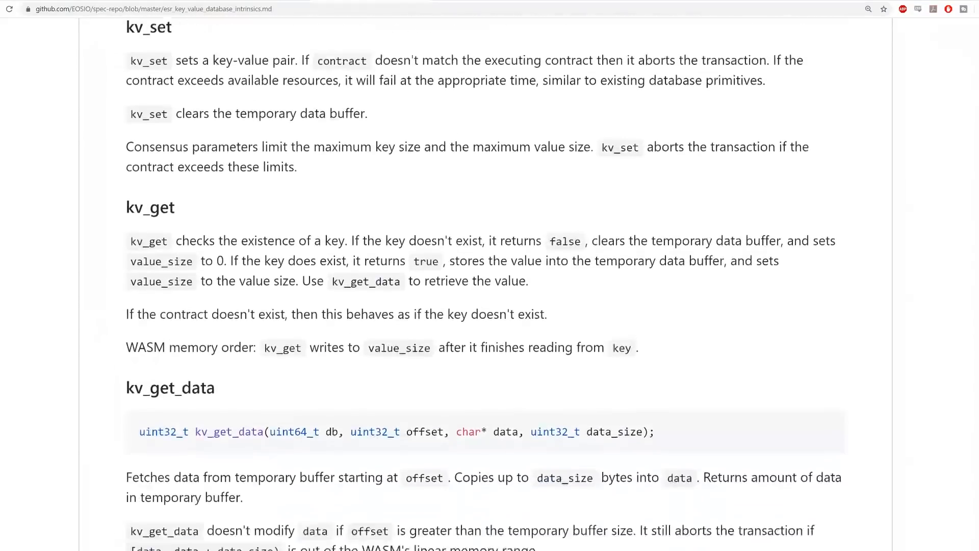
{"action": "scroll", "scroll_direction": "down", "scroll_amount": 3}
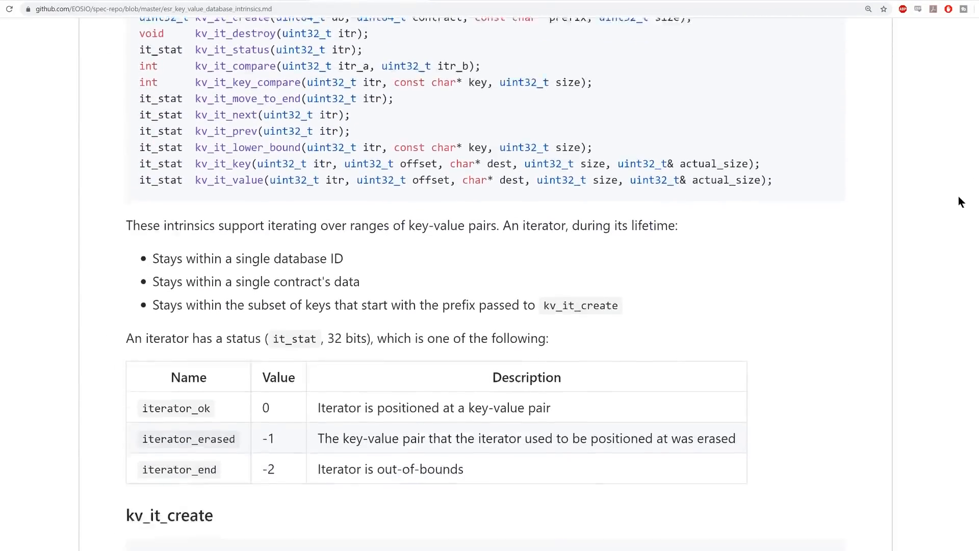
{"action": "scroll", "scroll_direction": "down", "scroll_amount": 3}
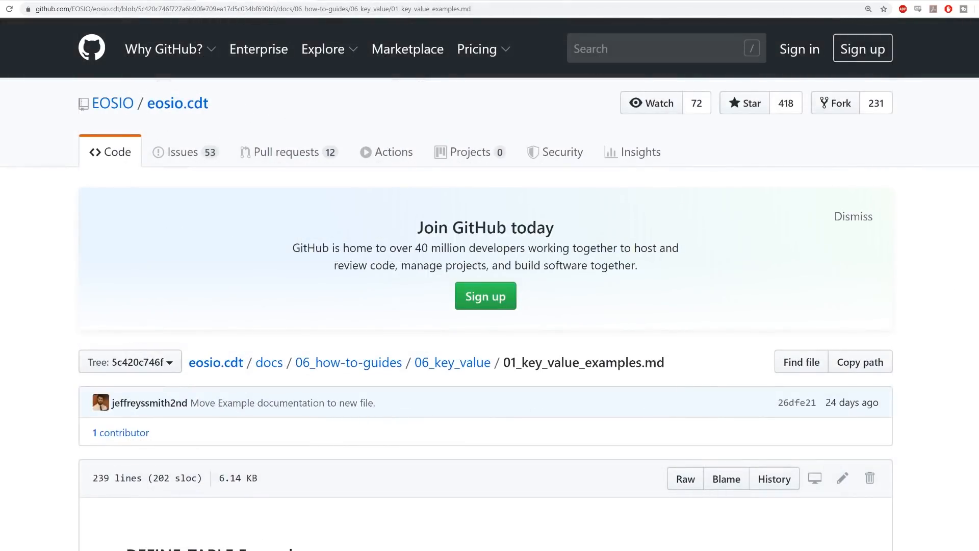
Step: Review the DEFINE_TABLE, make_insensitive and kv_table examples, marking 'Example' in the kv_table heading
{"action": "scroll", "scroll_direction": "down", "scroll_amount": 3}
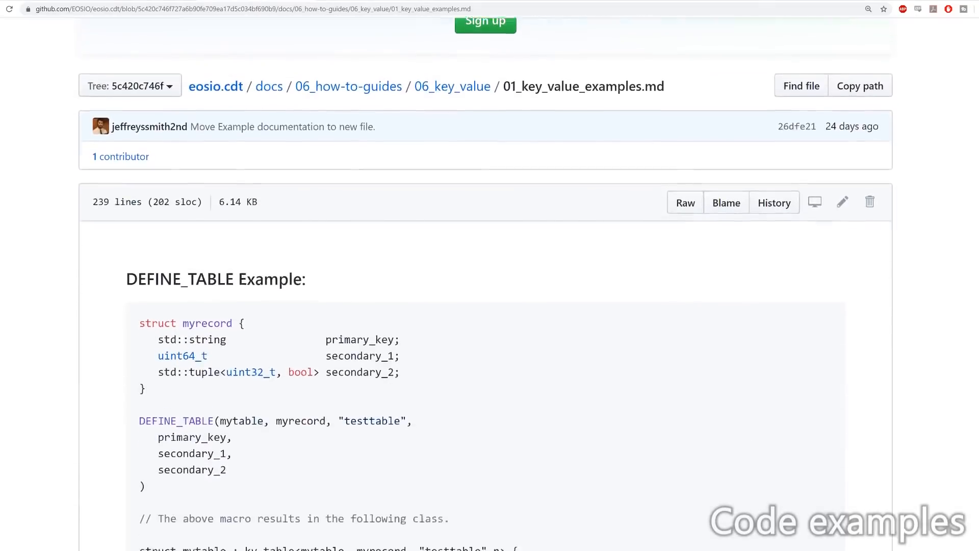
{"action": "scroll", "scroll_direction": "down", "scroll_amount": 3}
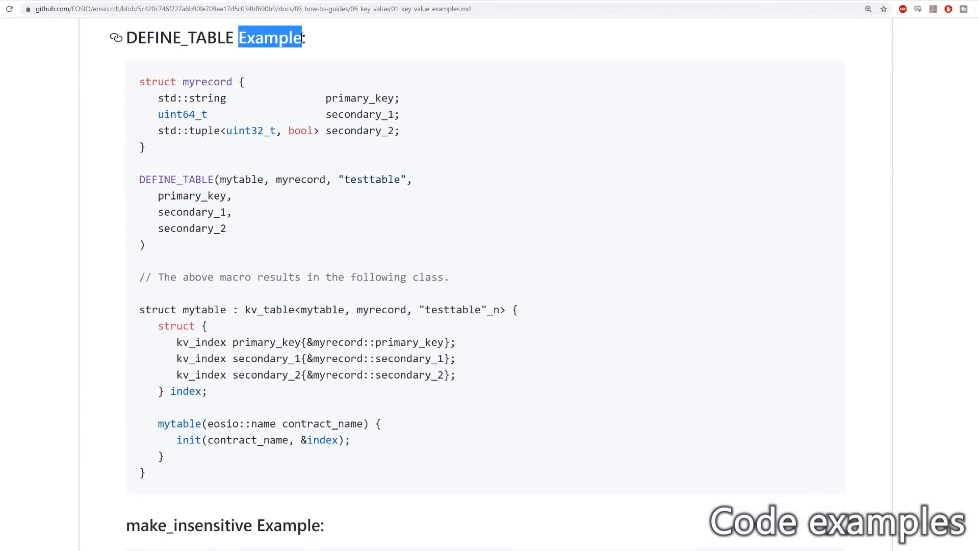
{"action": "mouse_move", "coordinate": [323, 61]}
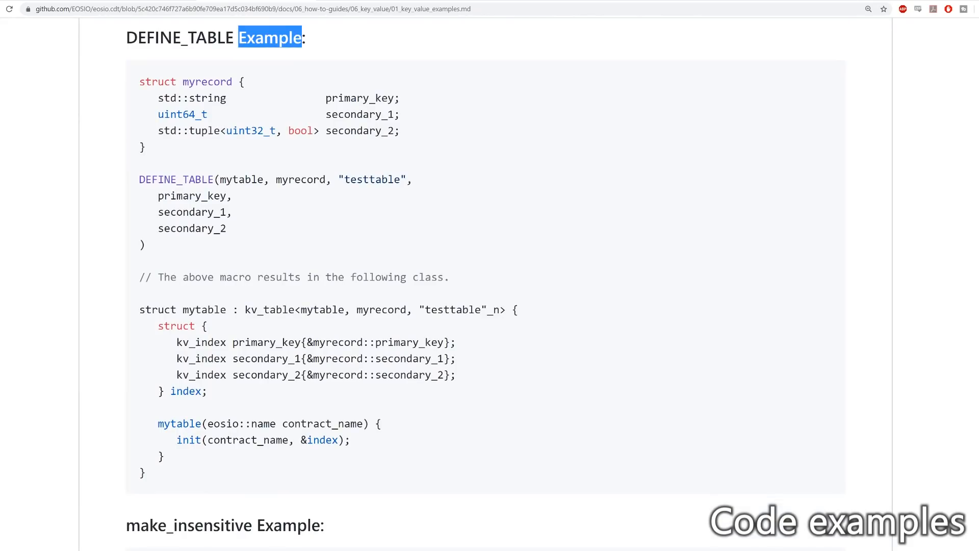
{"action": "scroll", "scroll_direction": "down", "scroll_amount": 3}
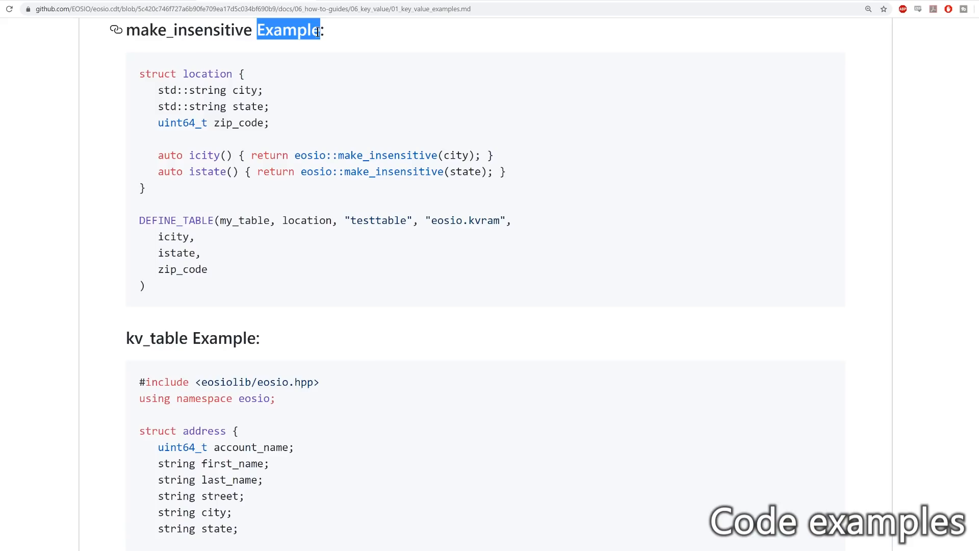
{"action": "scroll", "scroll_direction": "down", "scroll_amount": 3}
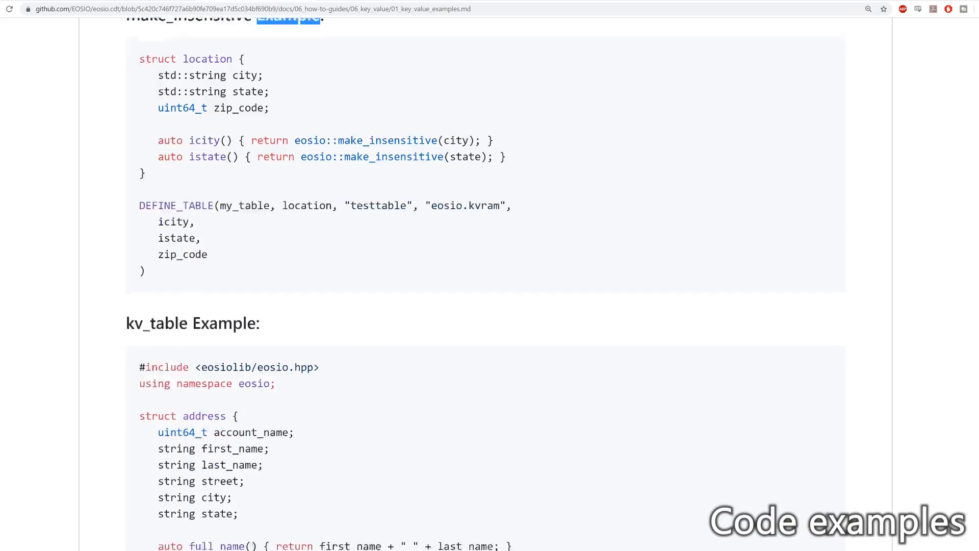
{"action": "scroll", "scroll_direction": "down", "scroll_amount": 3}
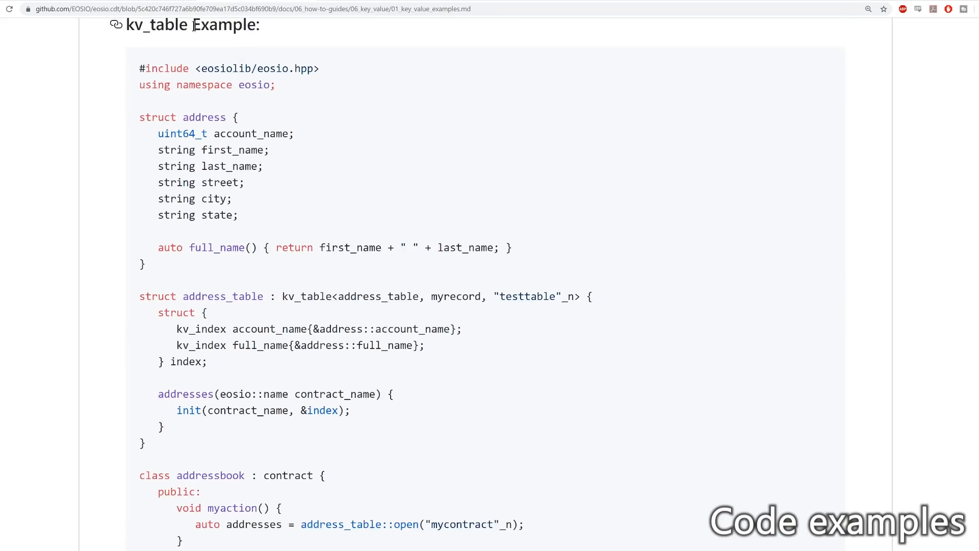
{"action": "double_click", "coordinate": [225, 25]}
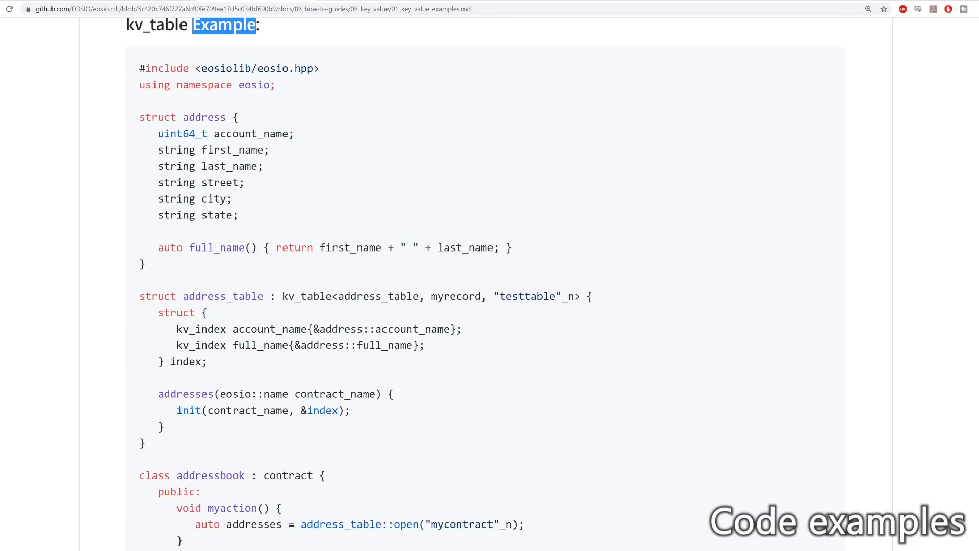
{"action": "scroll", "scroll_direction": "down", "scroll_amount": 3}
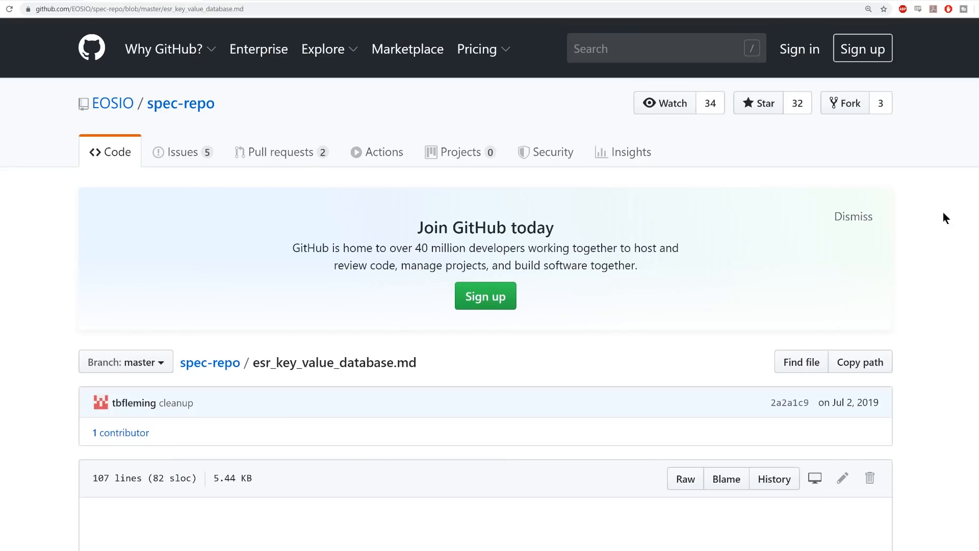
{"action": "mouse_move", "coordinate": [264, 122]}
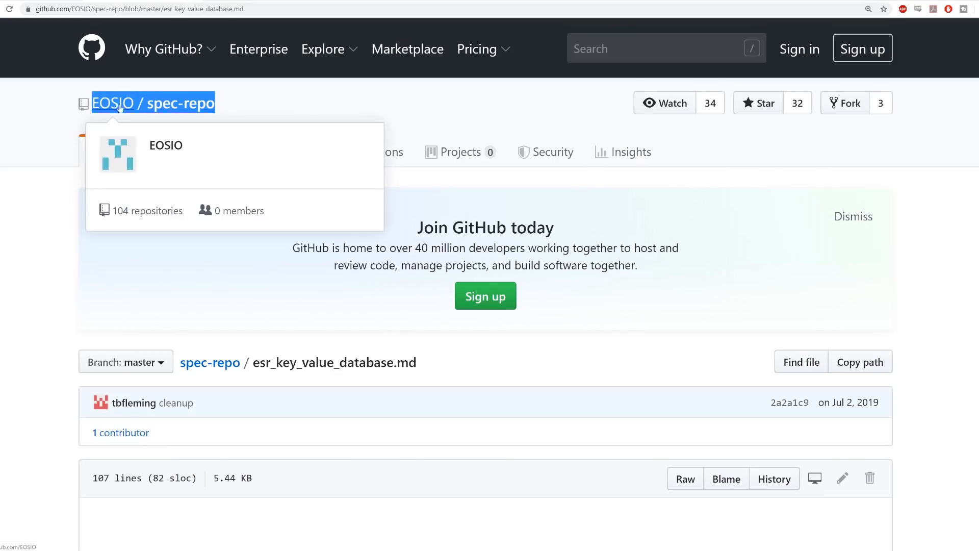
{"action": "mouse_move", "coordinate": [251, 220]}
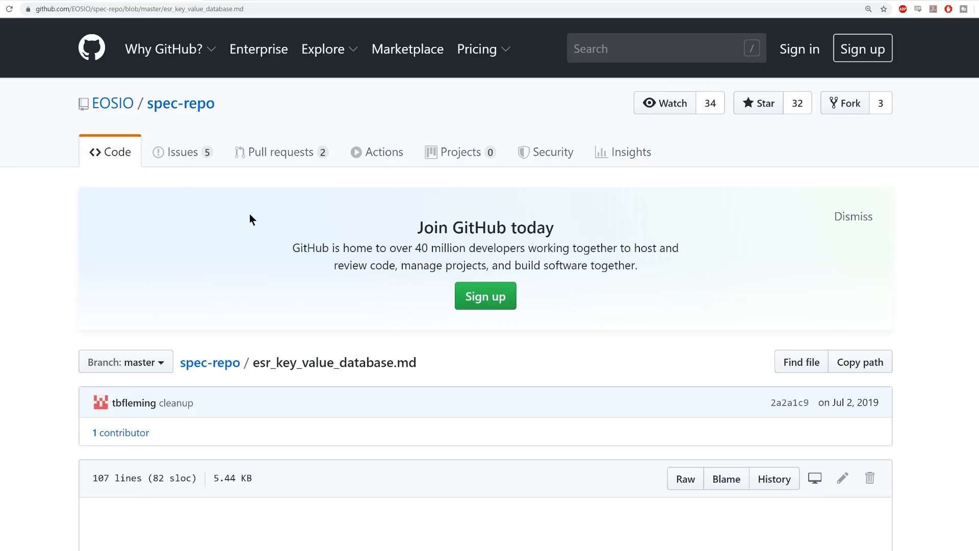
Step: Reread the Simple Summary, clear its highlight, and scroll through the Motivation section
{"action": "scroll", "scroll_direction": "down", "scroll_amount": 3}
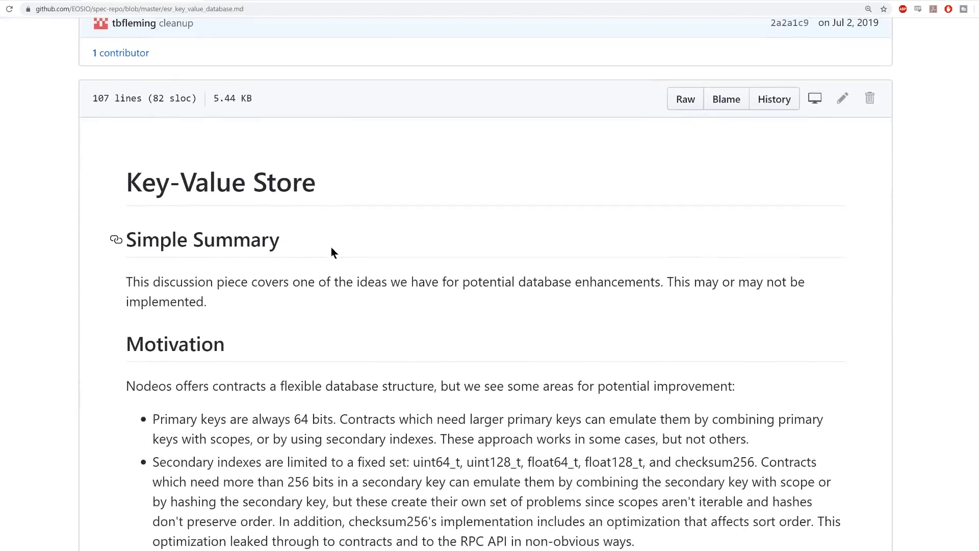
{"action": "scroll", "scroll_direction": "up", "scroll_amount": 3}
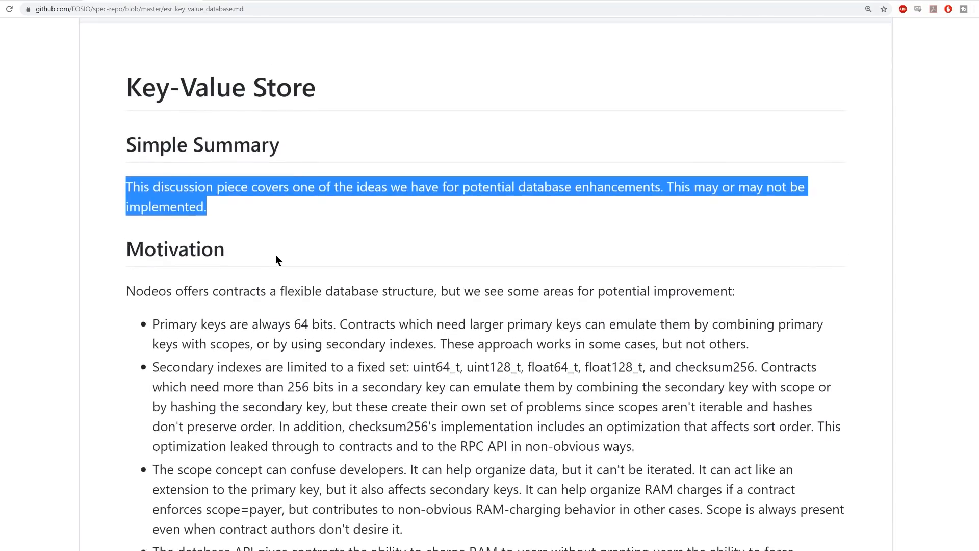
{"action": "left_click", "coordinate": [278, 260]}
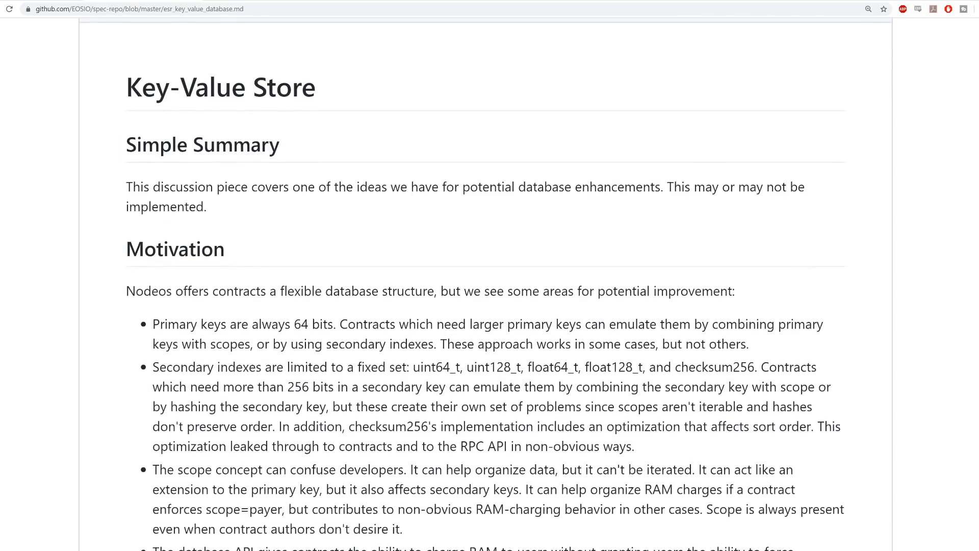
{"action": "scroll", "scroll_direction": "down", "scroll_amount": 3}
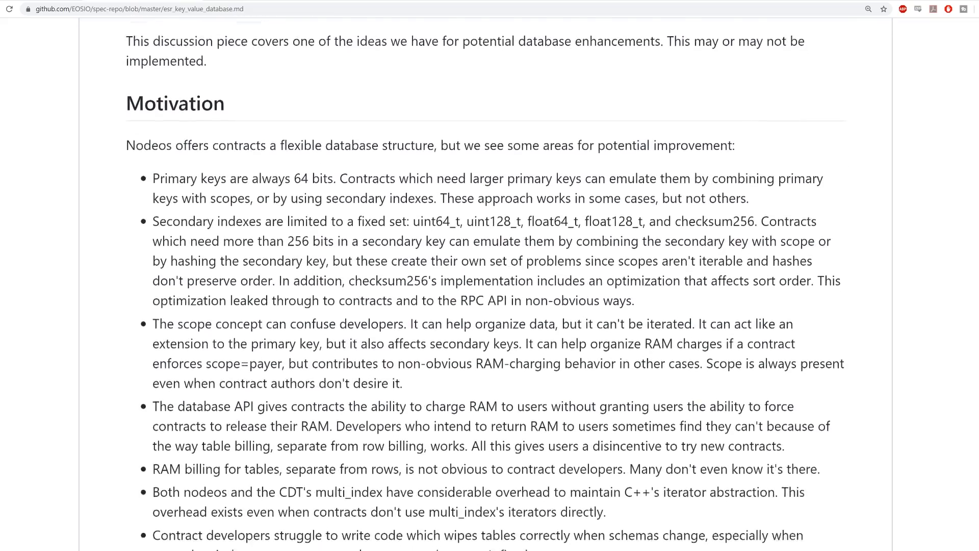
{"action": "scroll", "scroll_direction": "down", "scroll_amount": 3}
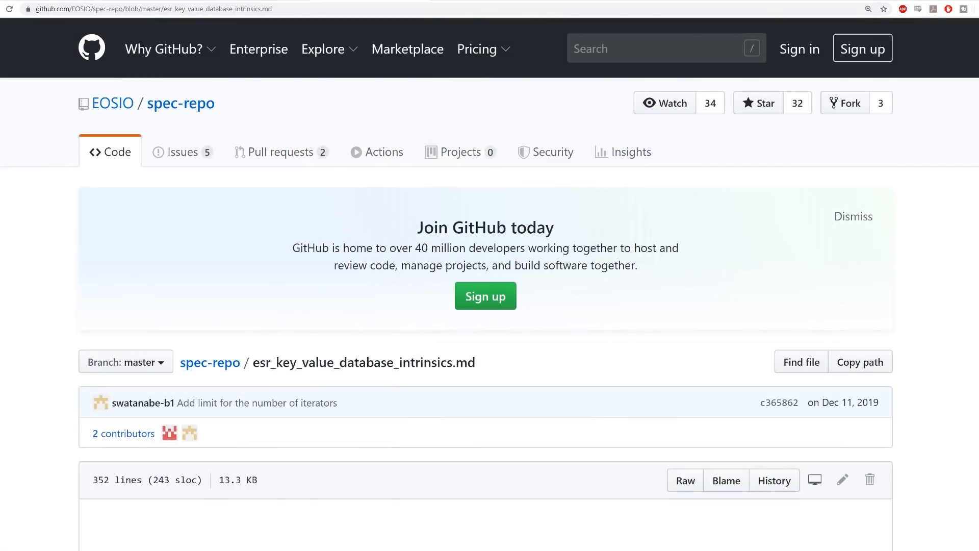
Step: Scroll past the file header to the eosio.kvram and eosio.kvdisk database ID descriptions
{"action": "scroll", "scroll_direction": "down", "scroll_amount": 3}
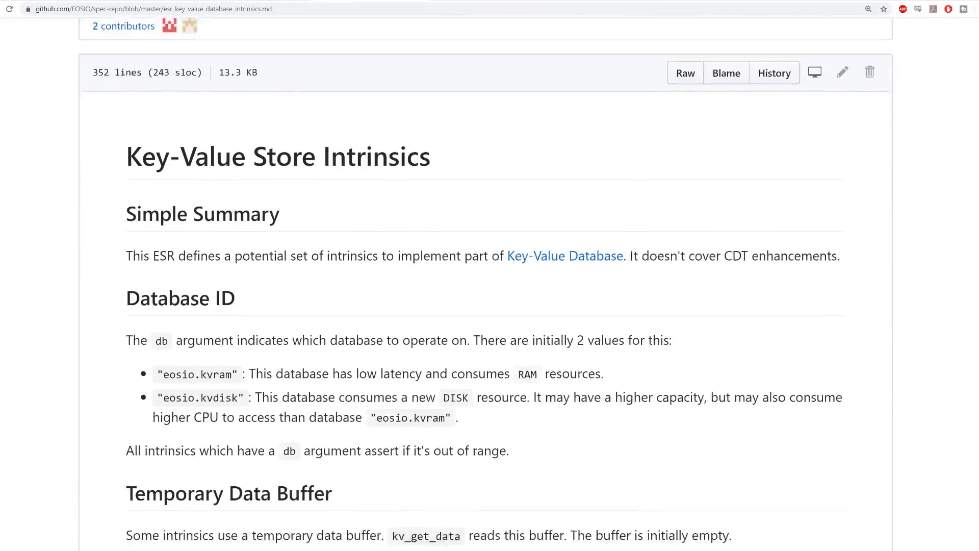
{"action": "scroll", "scroll_direction": "down", "scroll_amount": 3}
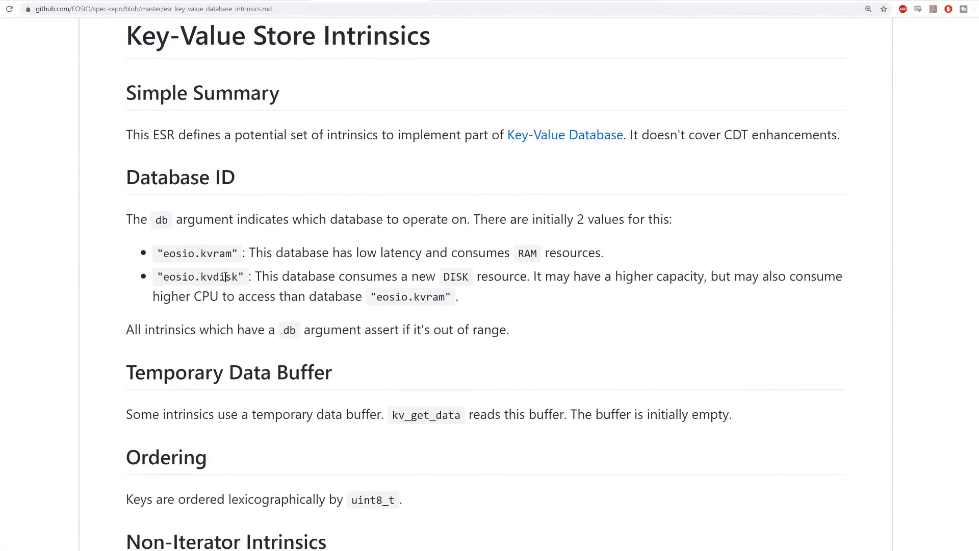